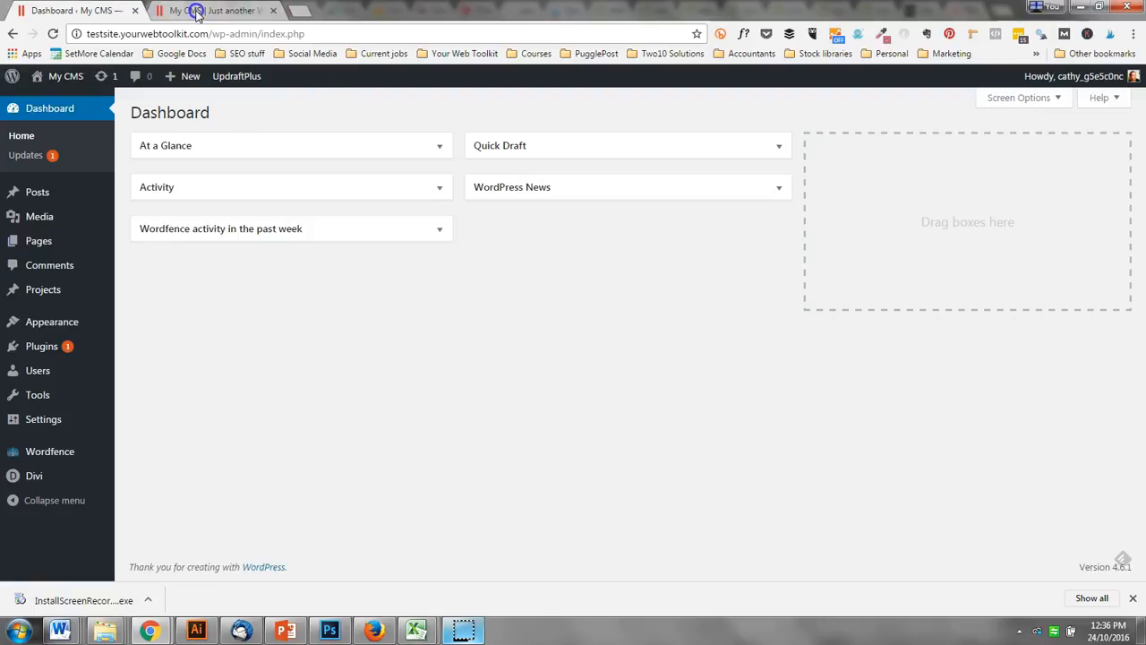
Reach the UpdraftPlus Backups page under Settings and review the last backup run status
{"action": "left_click", "coordinate": [215, 10]}
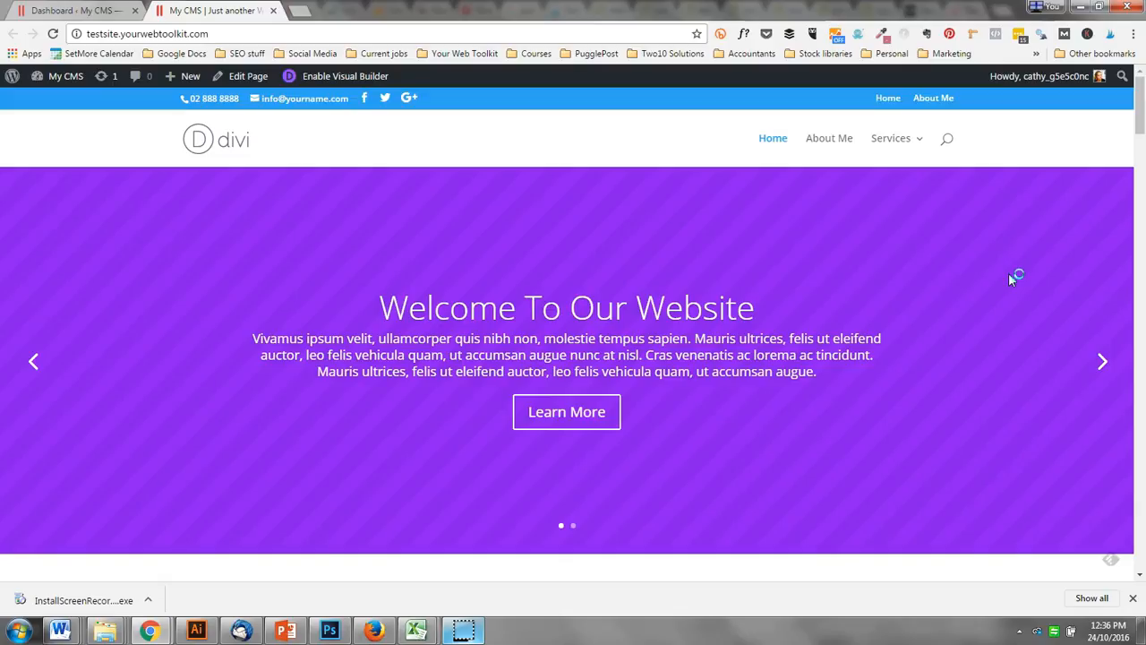
{"action": "mouse_move", "coordinate": [680, 213]}
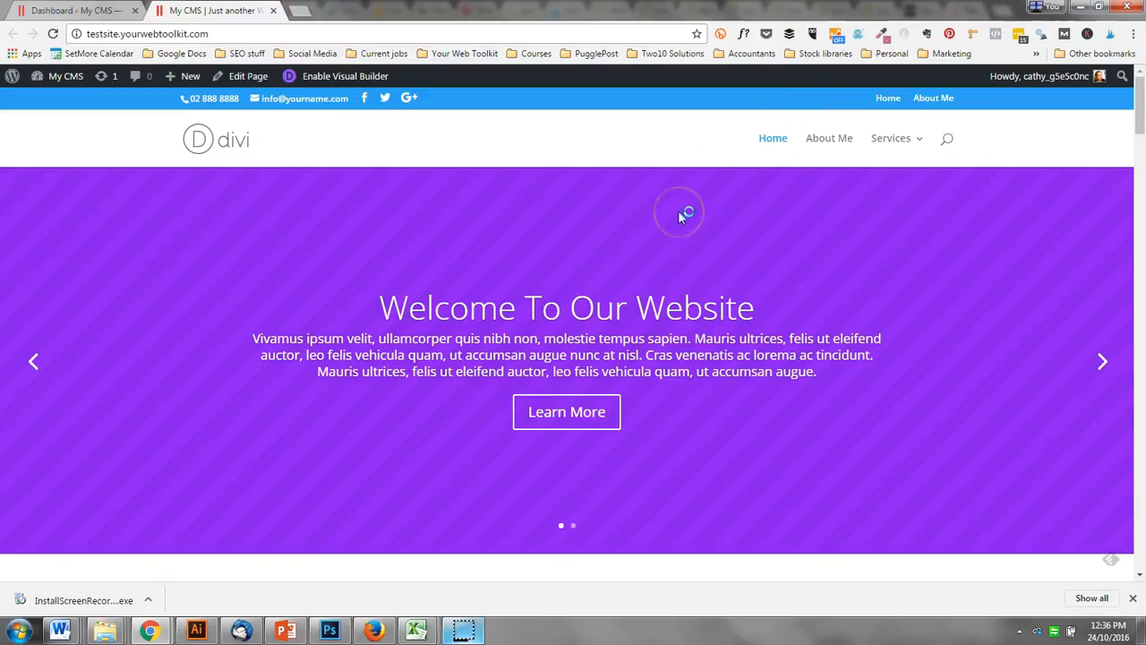
{"action": "mouse_move", "coordinate": [752, 291]}
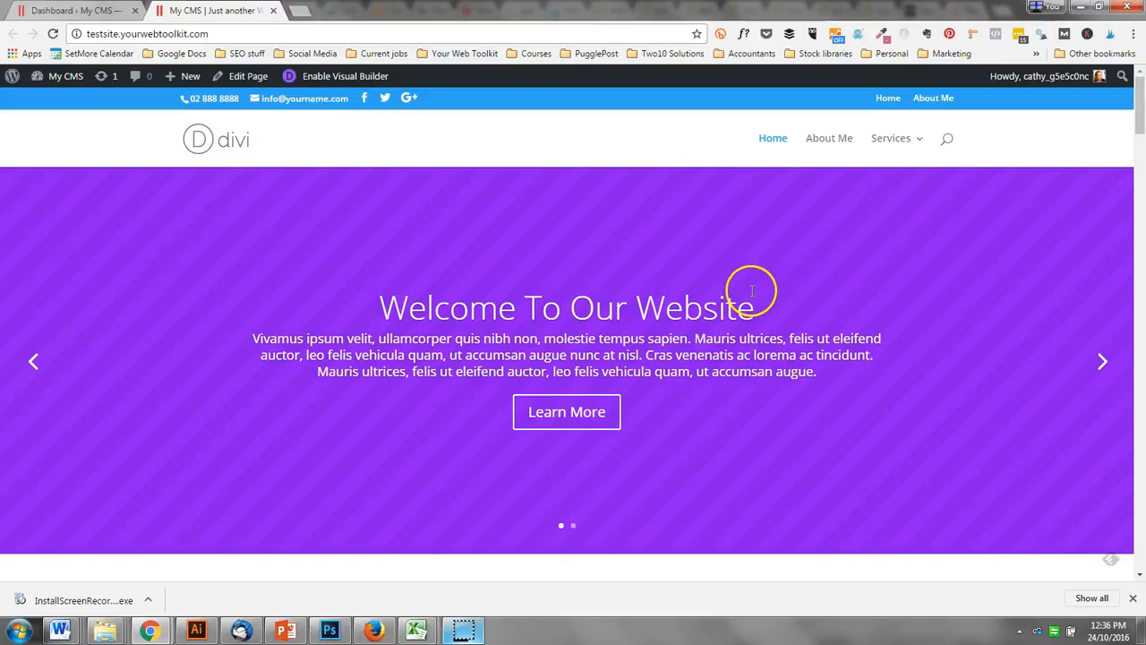
{"action": "mouse_move", "coordinate": [68, 213]}
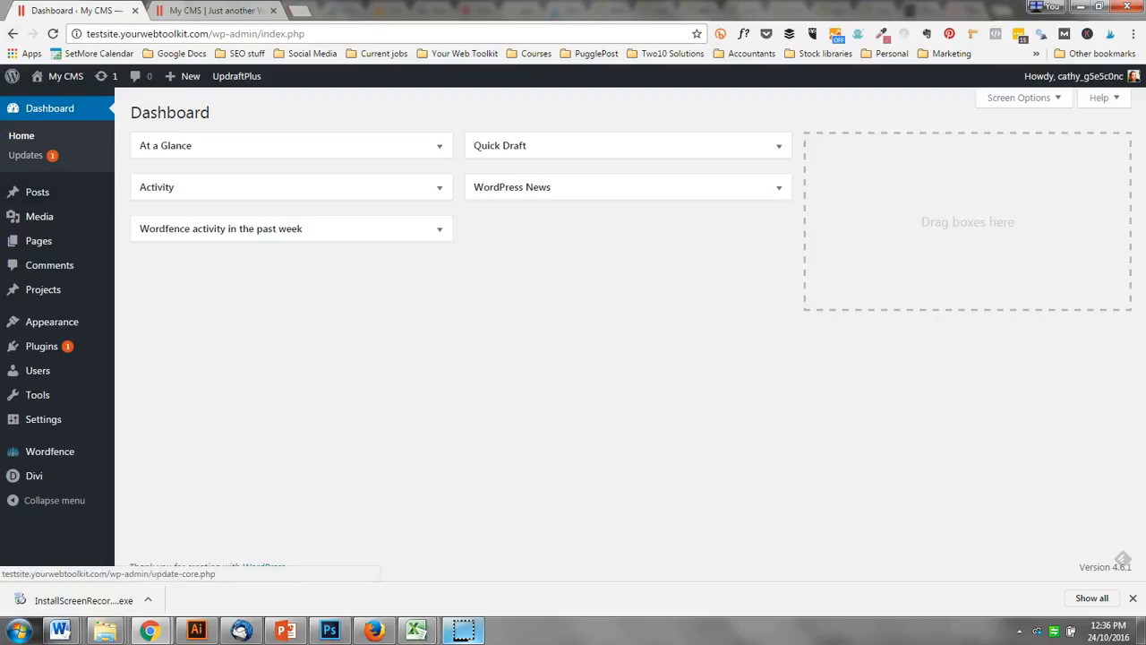
{"action": "left_click", "coordinate": [43, 419]}
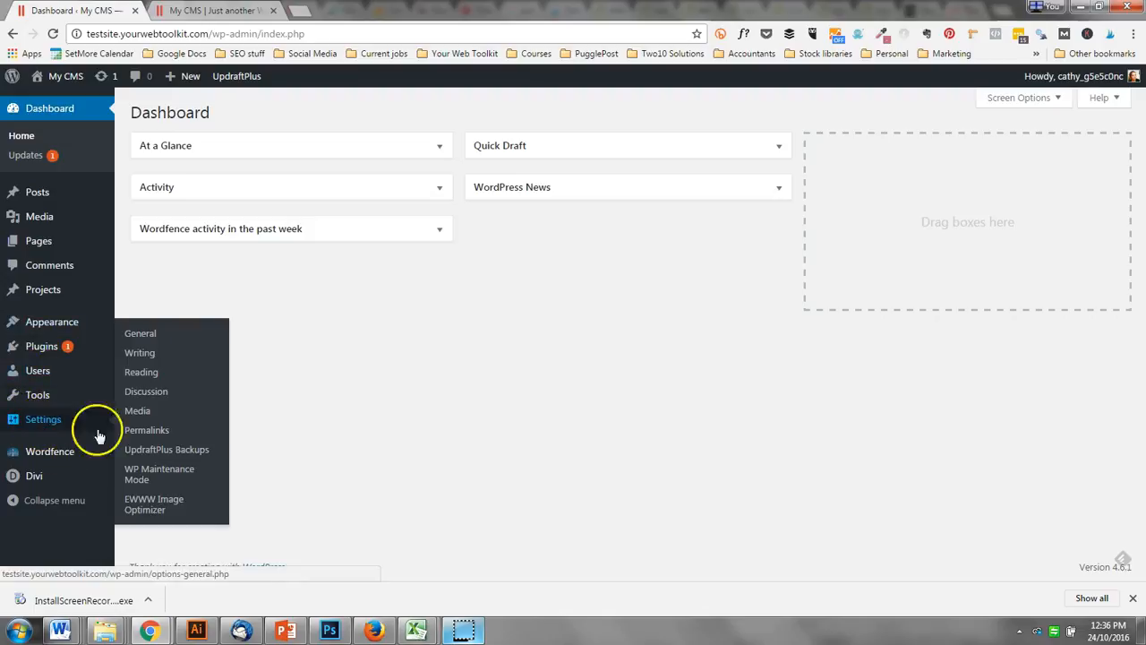
{"action": "left_click", "coordinate": [165, 450]}
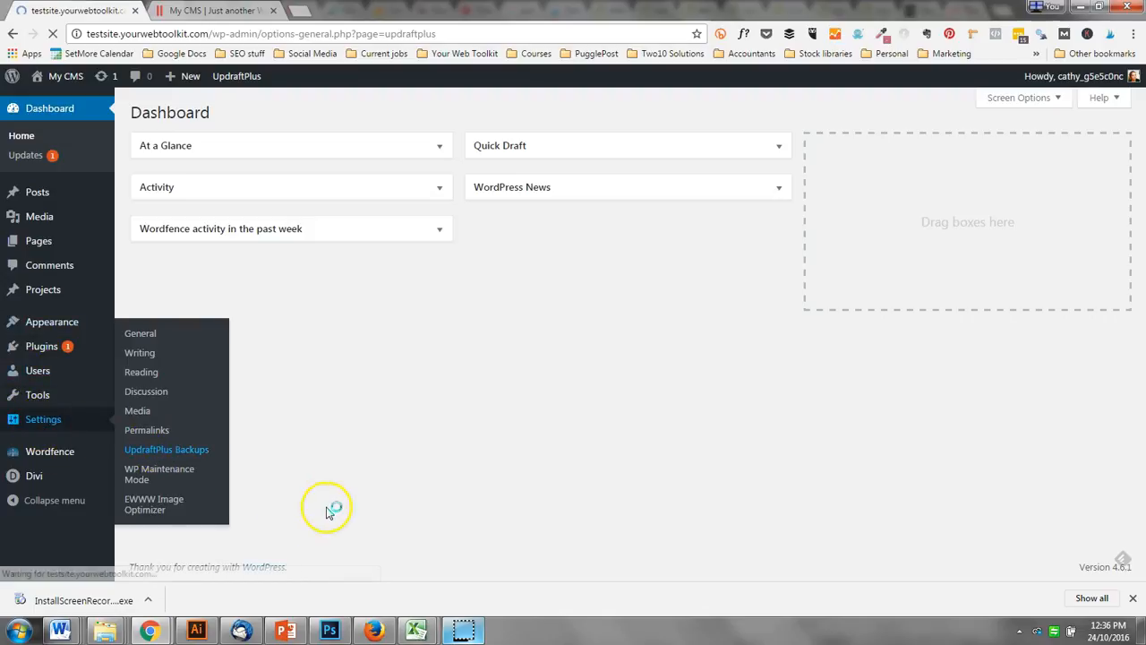
{"action": "left_click", "coordinate": [166, 450]}
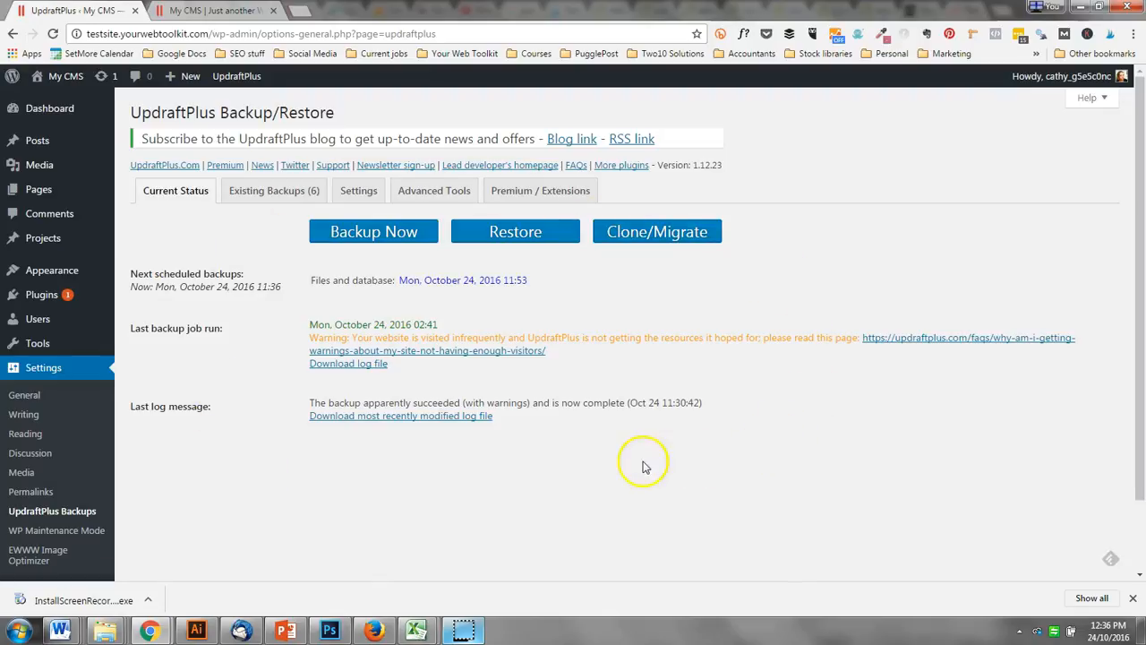
{"action": "mouse_move", "coordinate": [610, 469]}
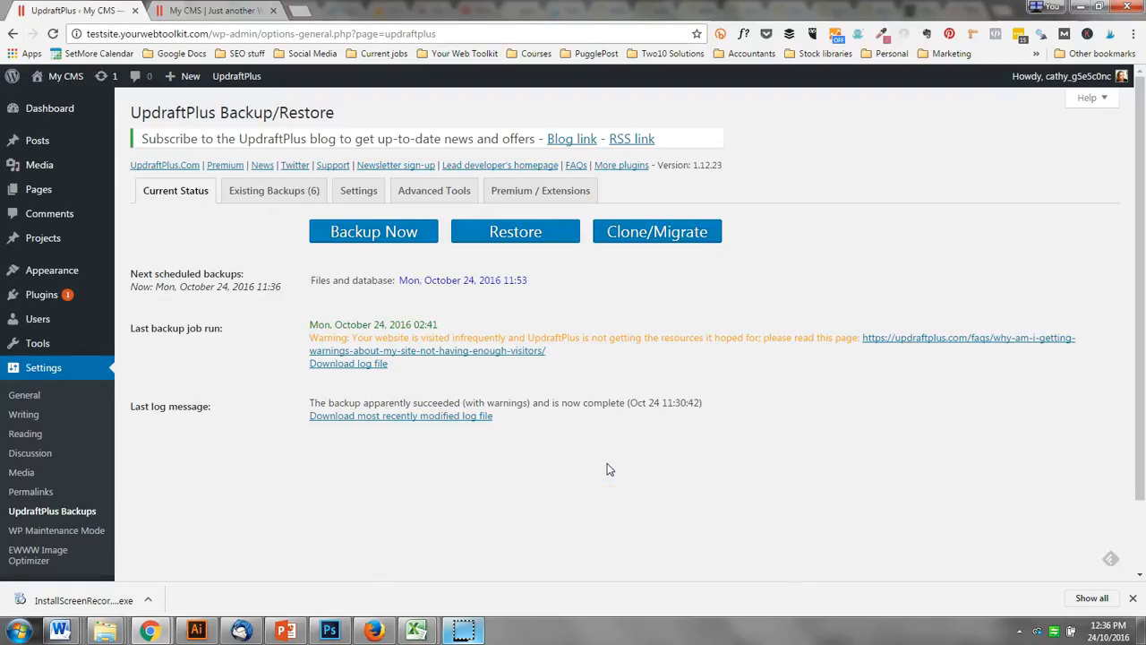
{"action": "mouse_move", "coordinate": [262, 413]}
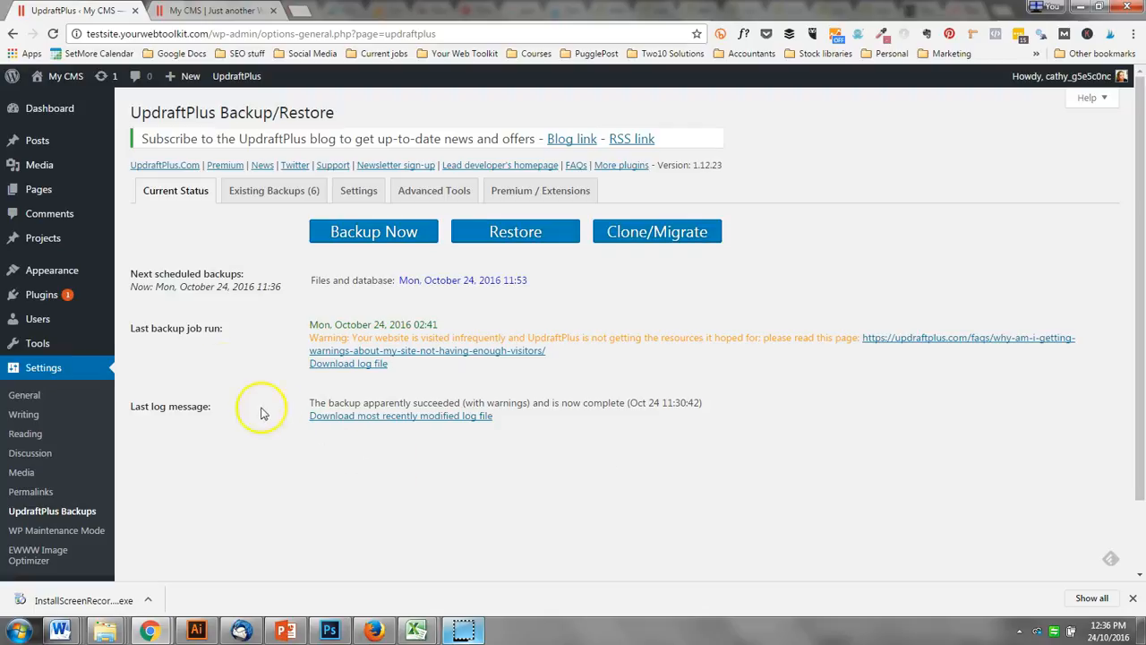
{"action": "mouse_move", "coordinate": [372, 279]}
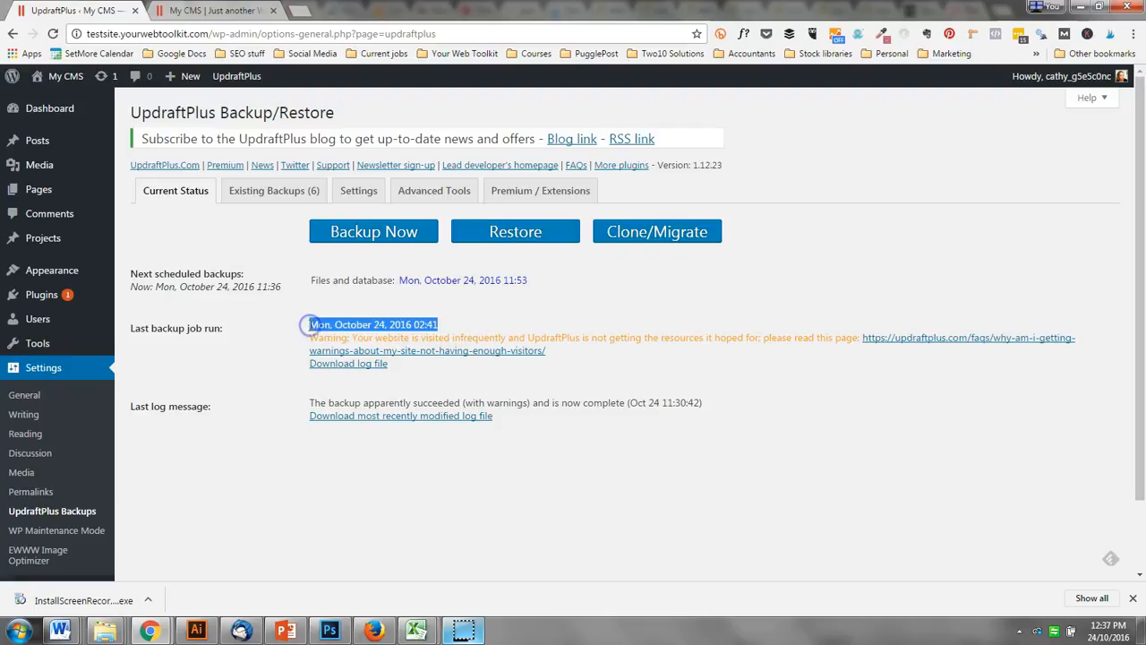
{"action": "left_click", "coordinate": [273, 190]}
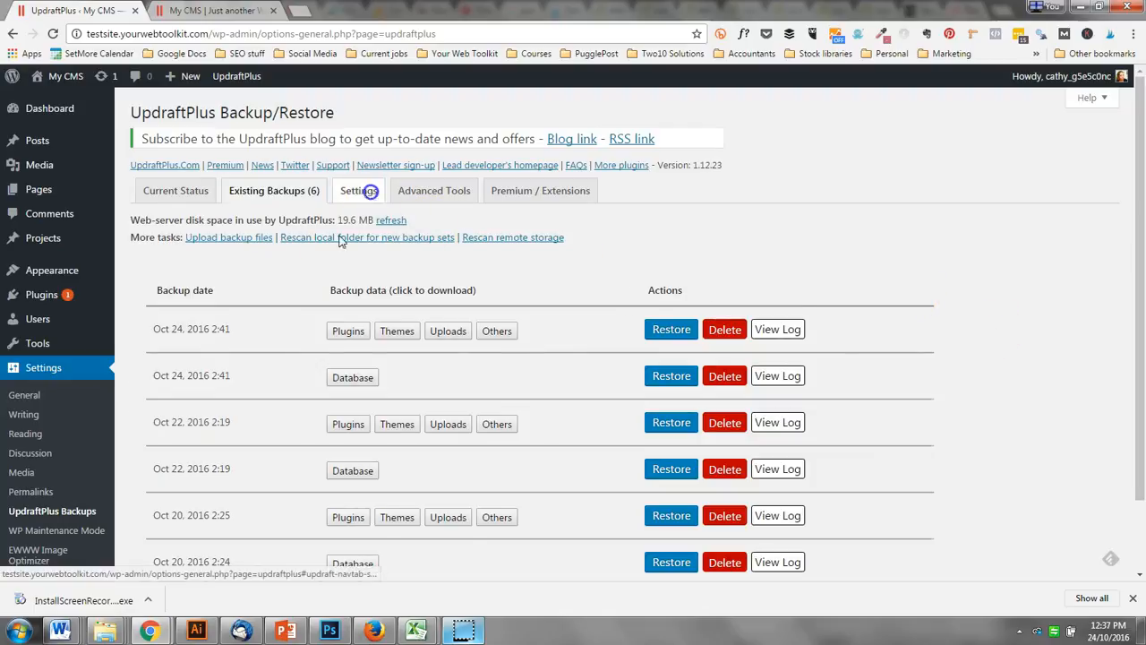
{"action": "left_click", "coordinate": [358, 189]}
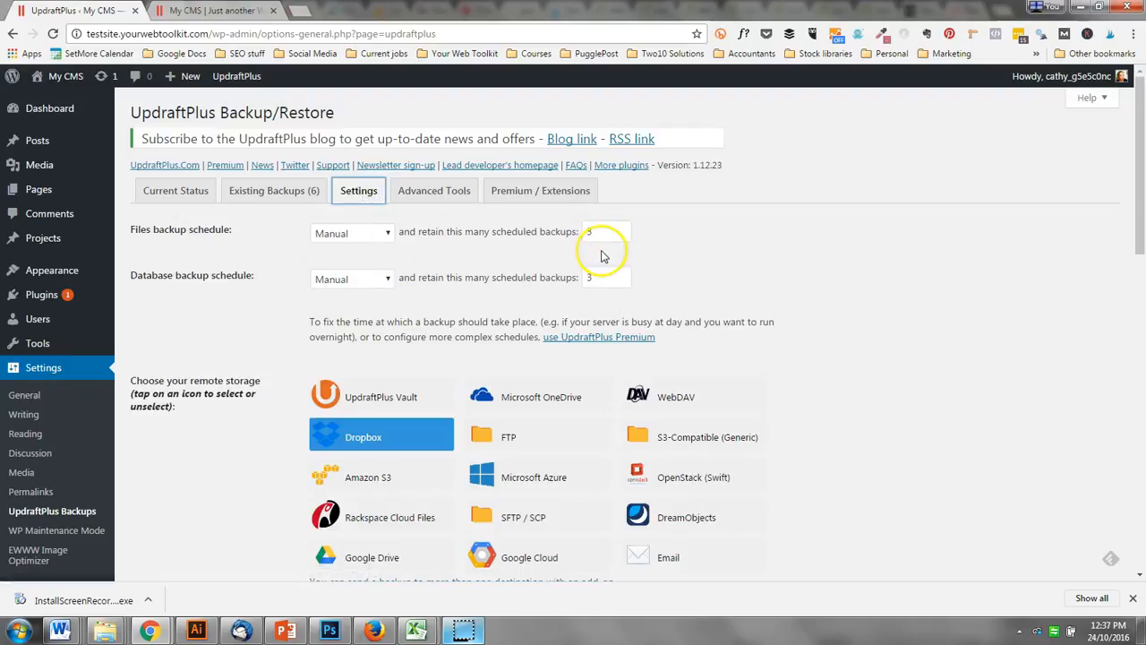
{"action": "left_click", "coordinate": [601, 231]}
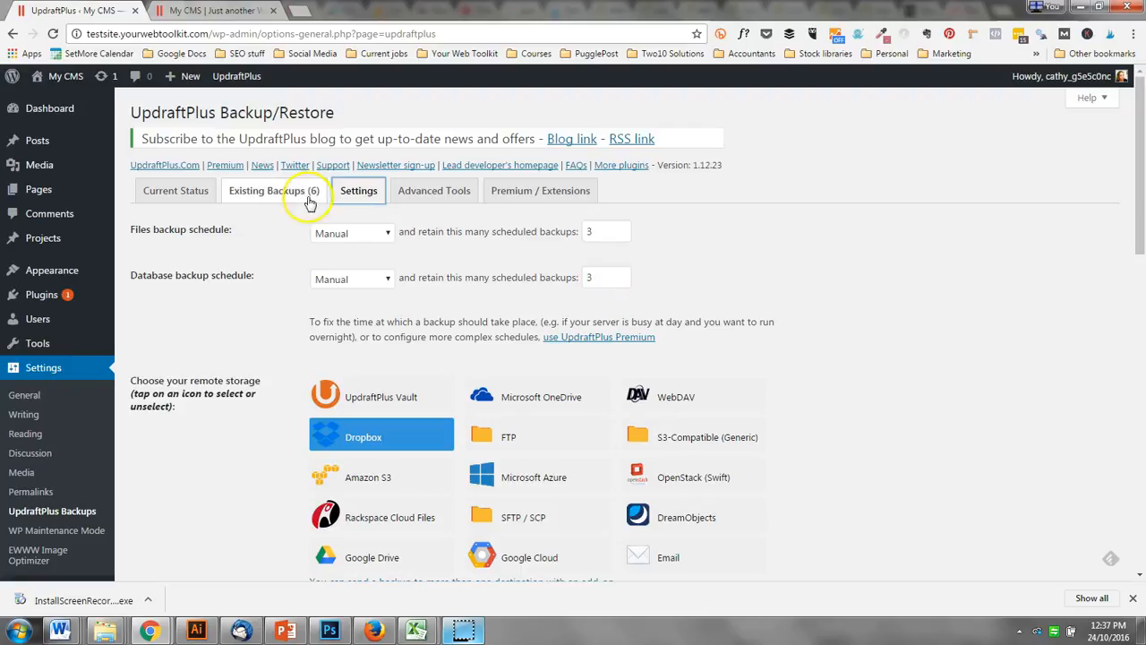
{"action": "left_click", "coordinate": [277, 190]}
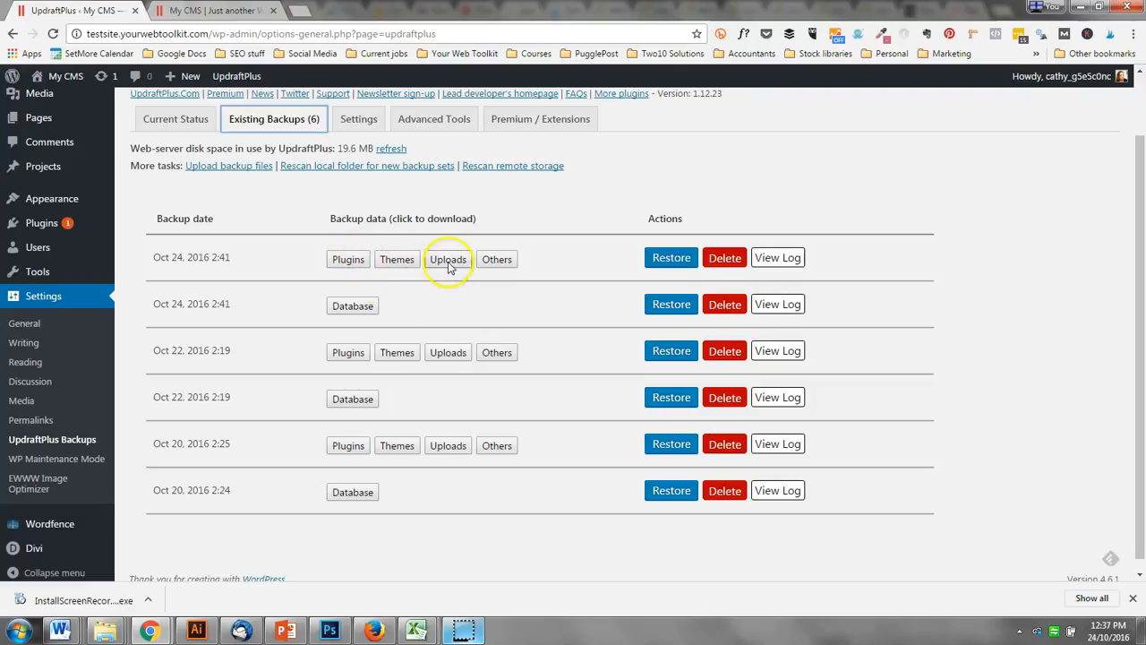
{"action": "mouse_move", "coordinate": [355, 275]}
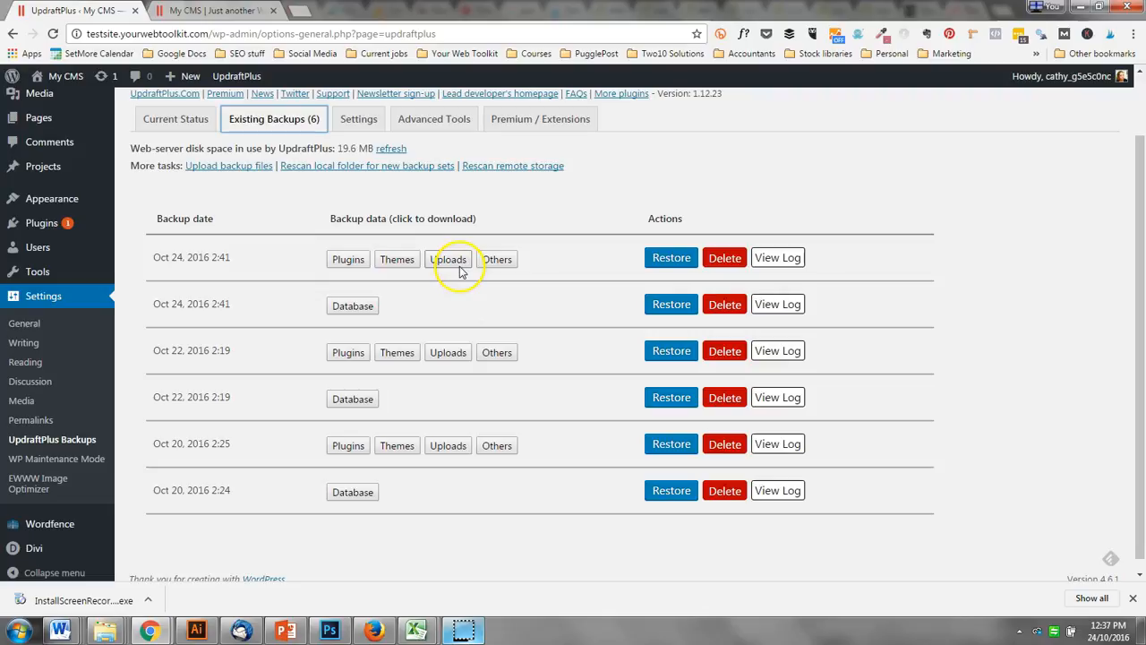
{"action": "mouse_move", "coordinate": [497, 260]}
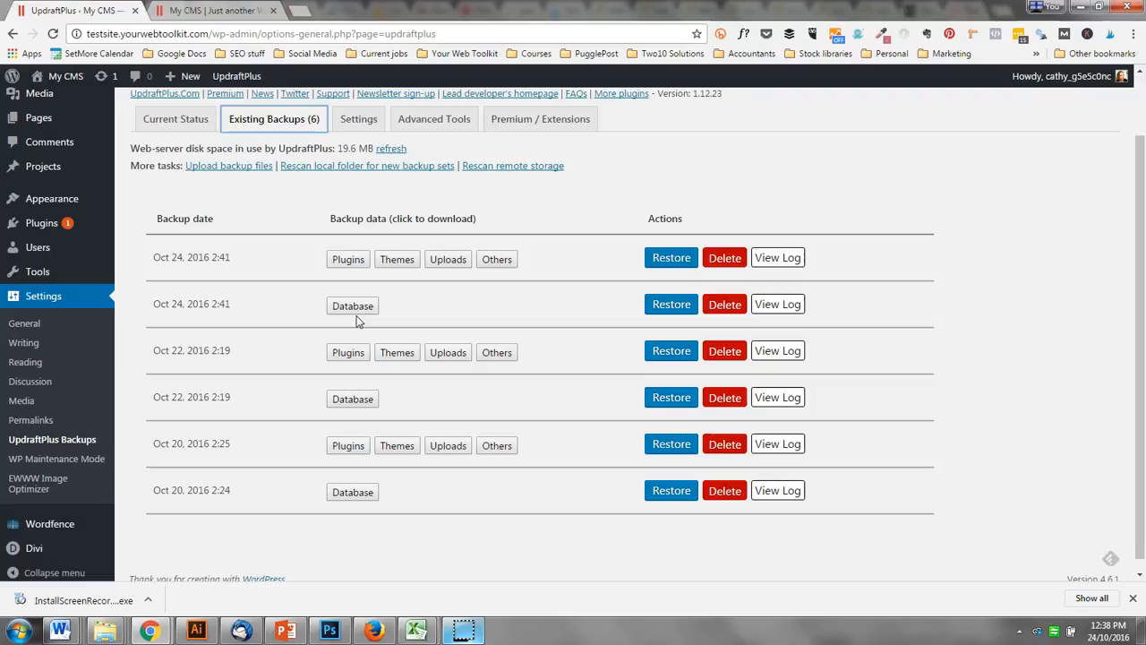
{"action": "mouse_move", "coordinate": [41, 222]}
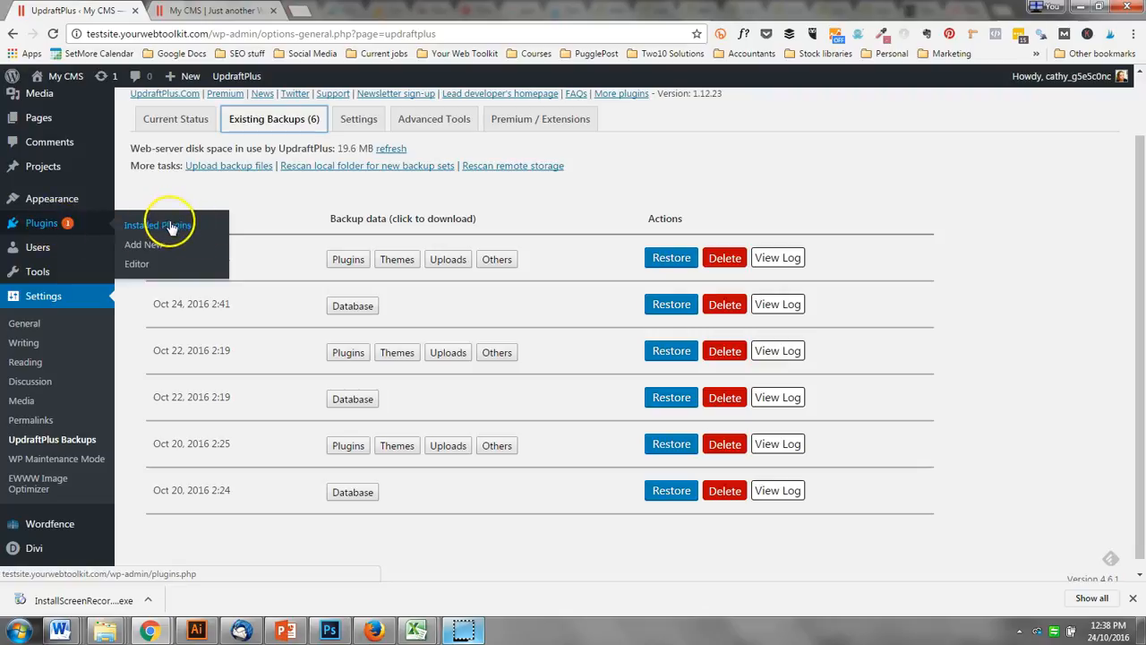
Update EWWW Image Optimizer to version 3.1.1 from the Installed Plugins list
{"action": "left_click", "coordinate": [158, 224]}
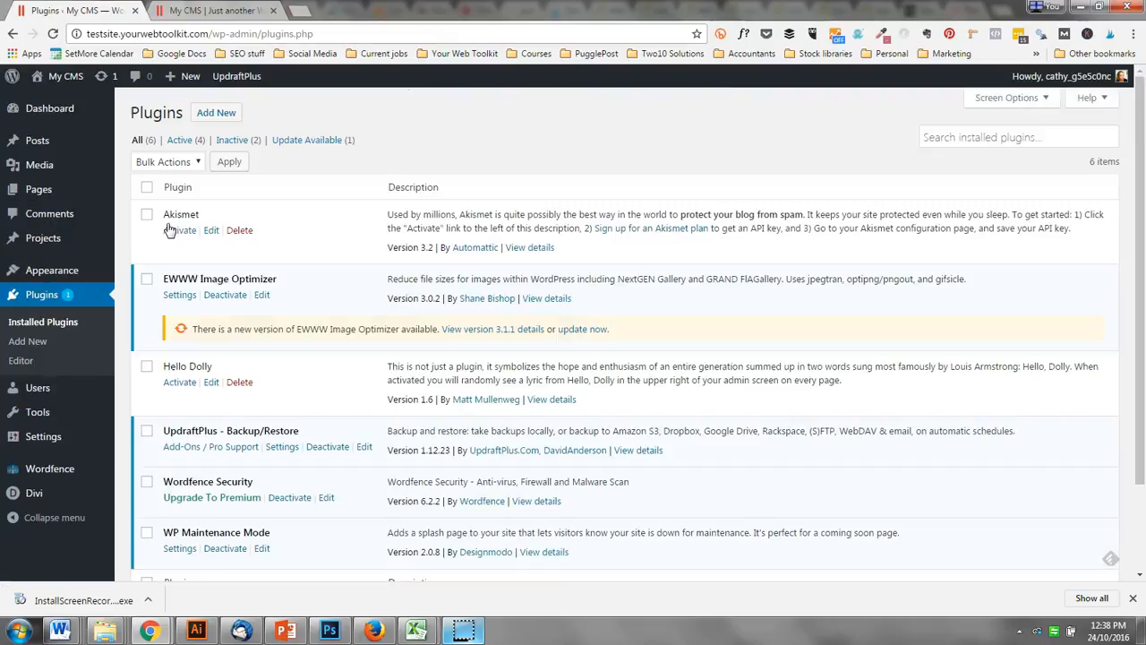
{"action": "double_click", "coordinate": [219, 279]}
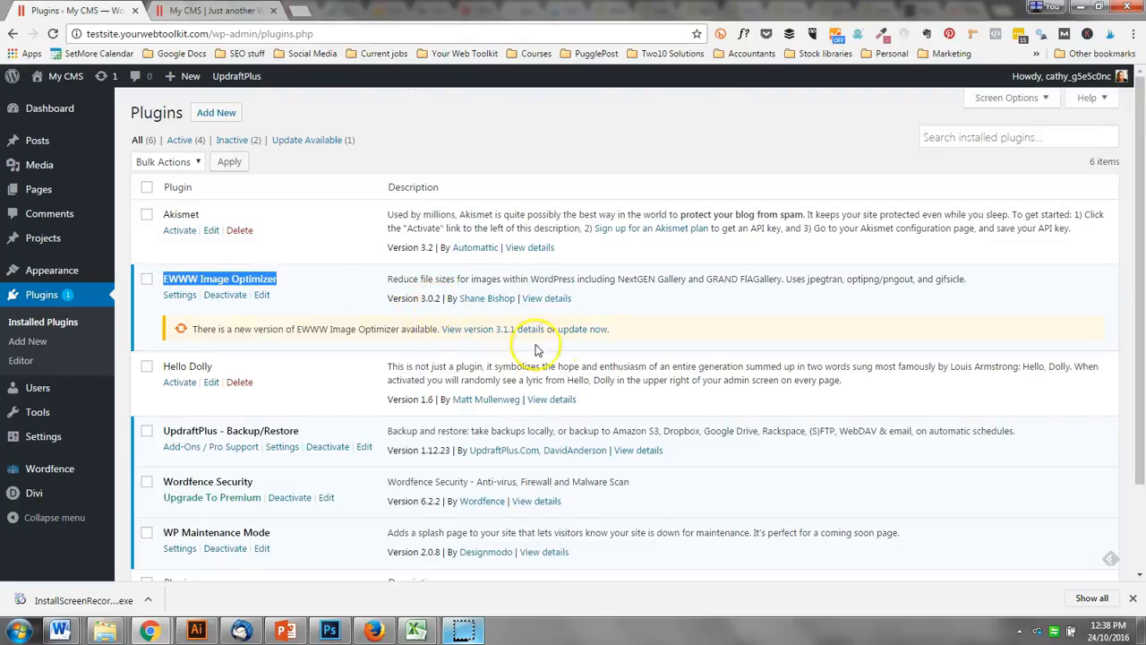
{"action": "mouse_move", "coordinate": [519, 336]}
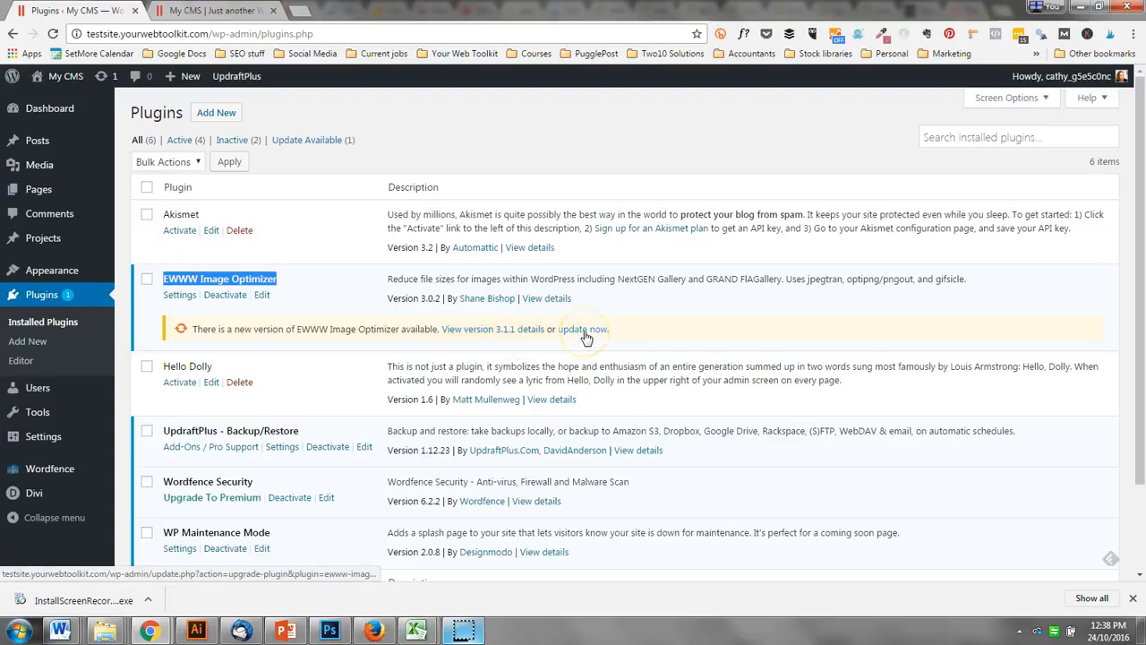
{"action": "left_click", "coordinate": [583, 328]}
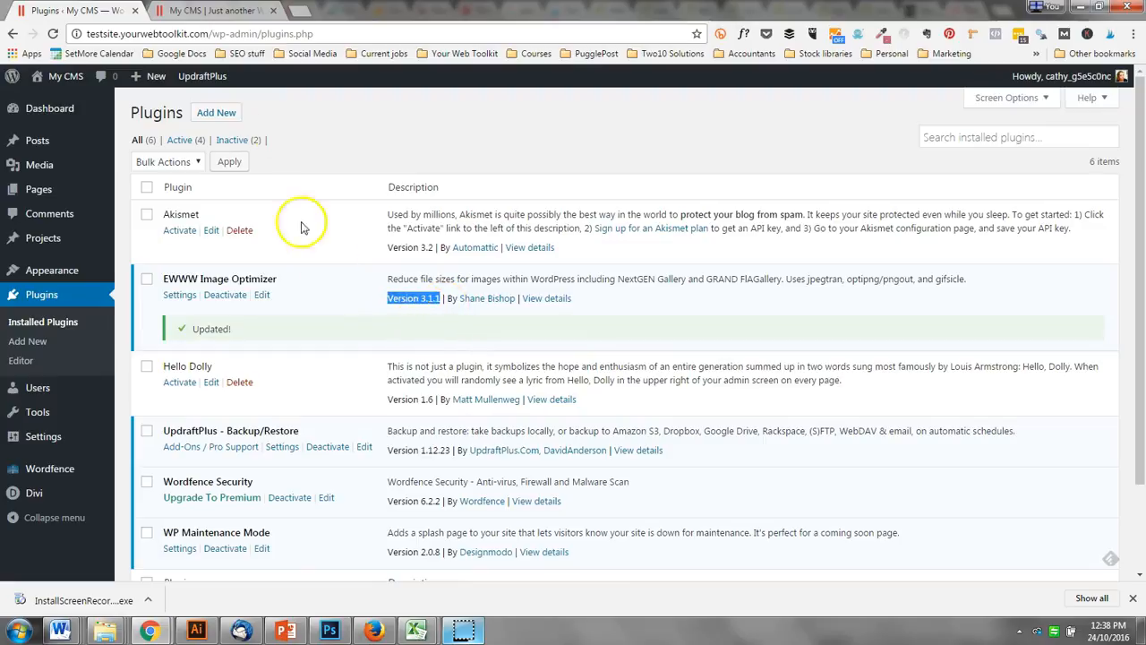
{"action": "mouse_move", "coordinate": [416, 279]}
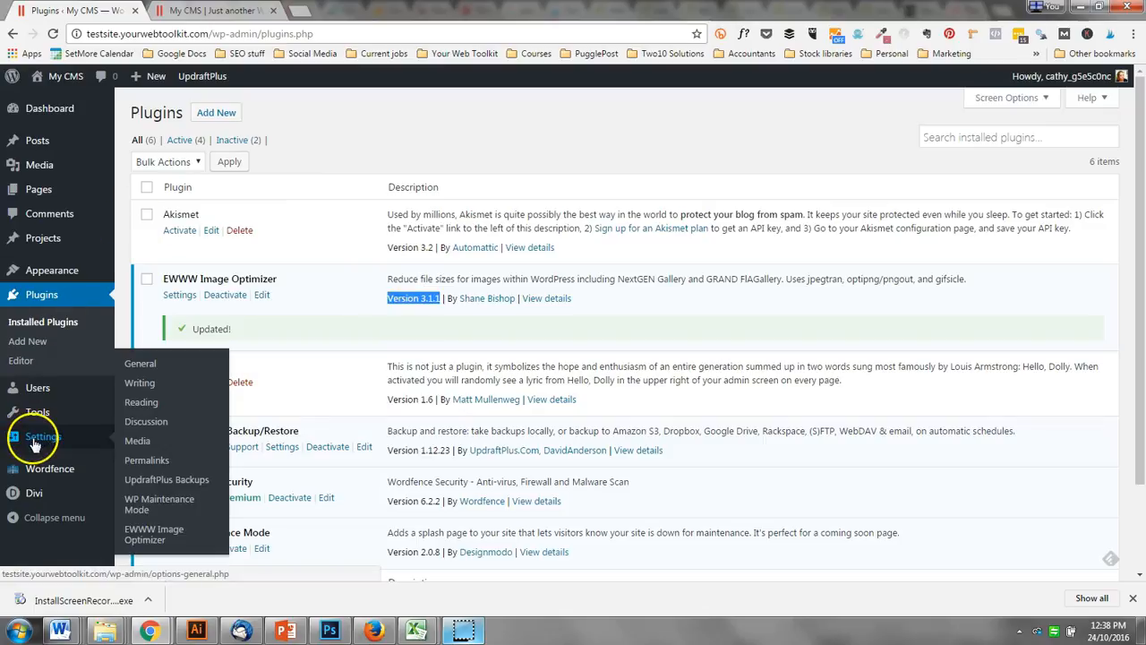
Start a restore of the Oct 24, 2016 2:41 UpdraftPlus backup
{"action": "left_click", "coordinate": [166, 479]}
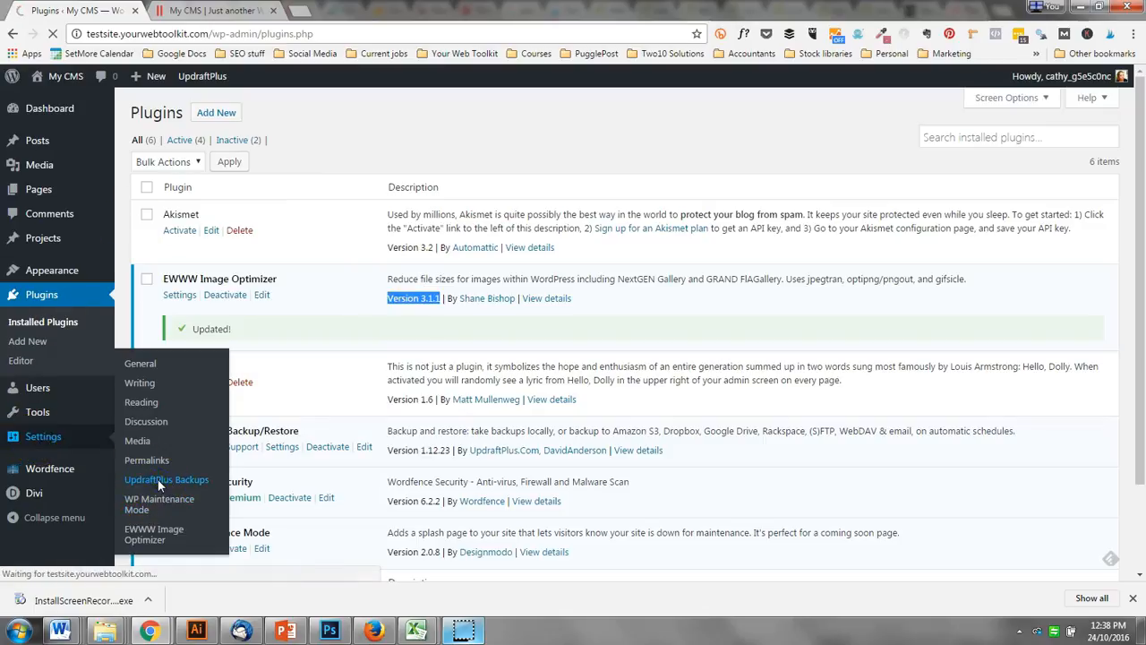
{"action": "left_click", "coordinate": [166, 479]}
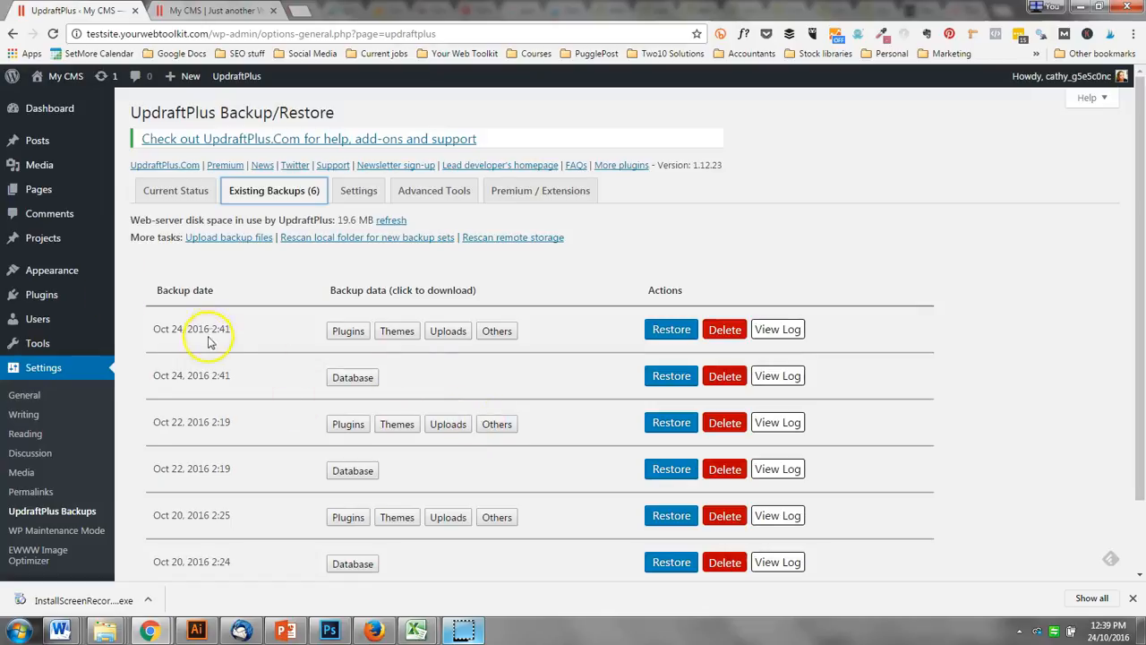
{"action": "mouse_move", "coordinate": [336, 363]}
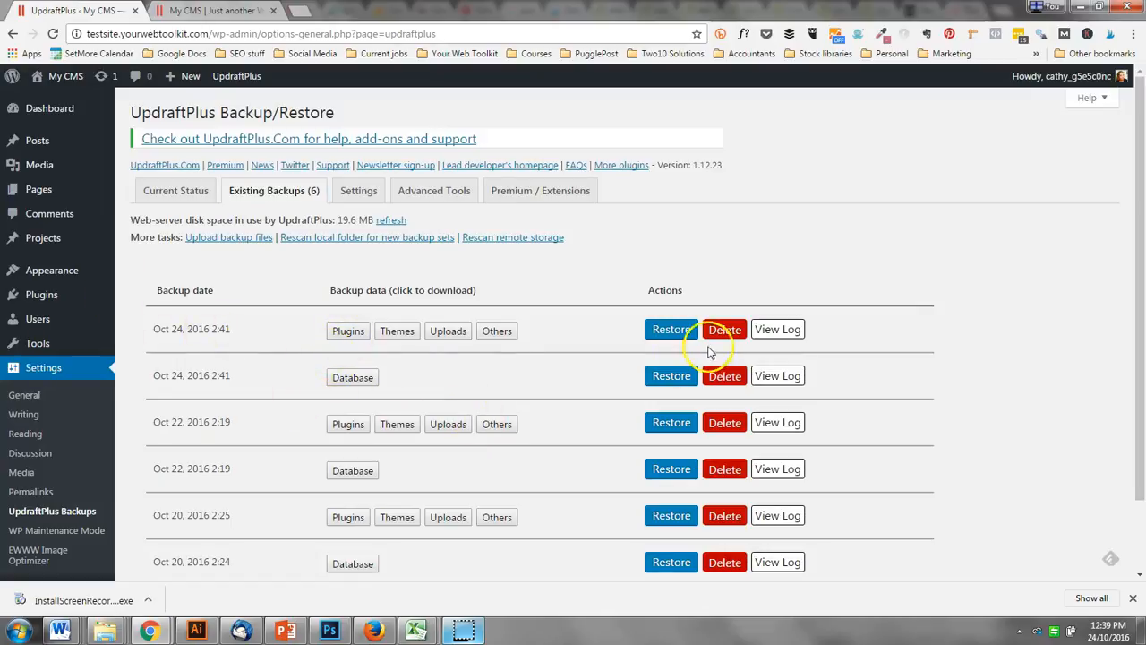
{"action": "mouse_move", "coordinate": [678, 336]}
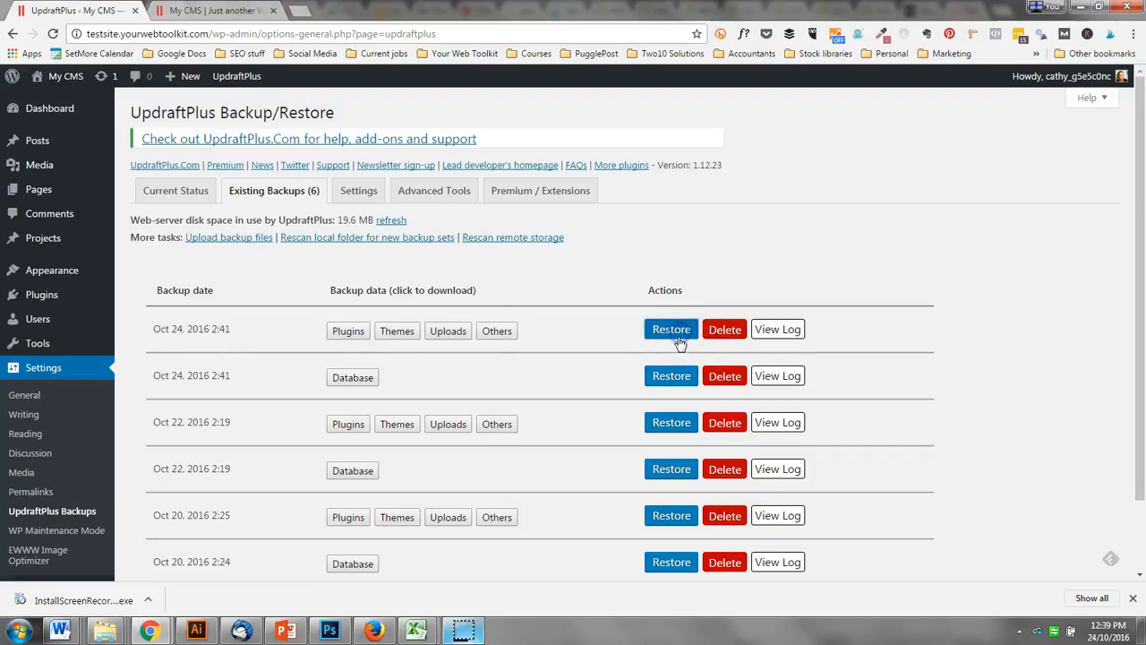
{"action": "left_click", "coordinate": [670, 328]}
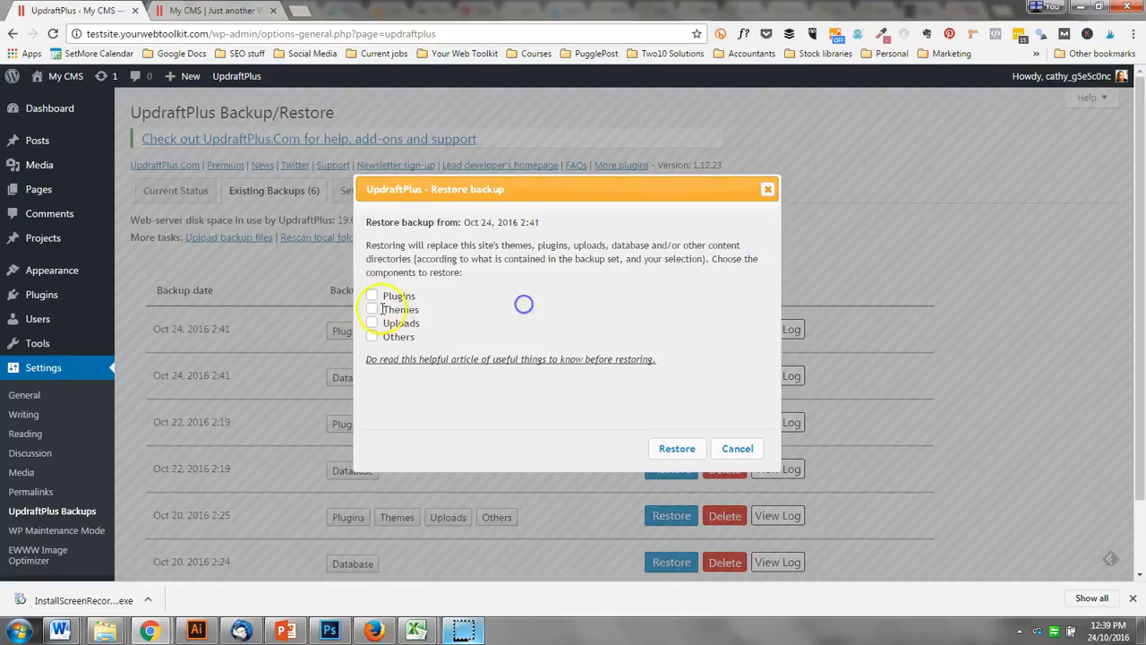
Restore only the Plugins component from the Oct 24 backup until it reports success
{"action": "left_click", "coordinate": [677, 448]}
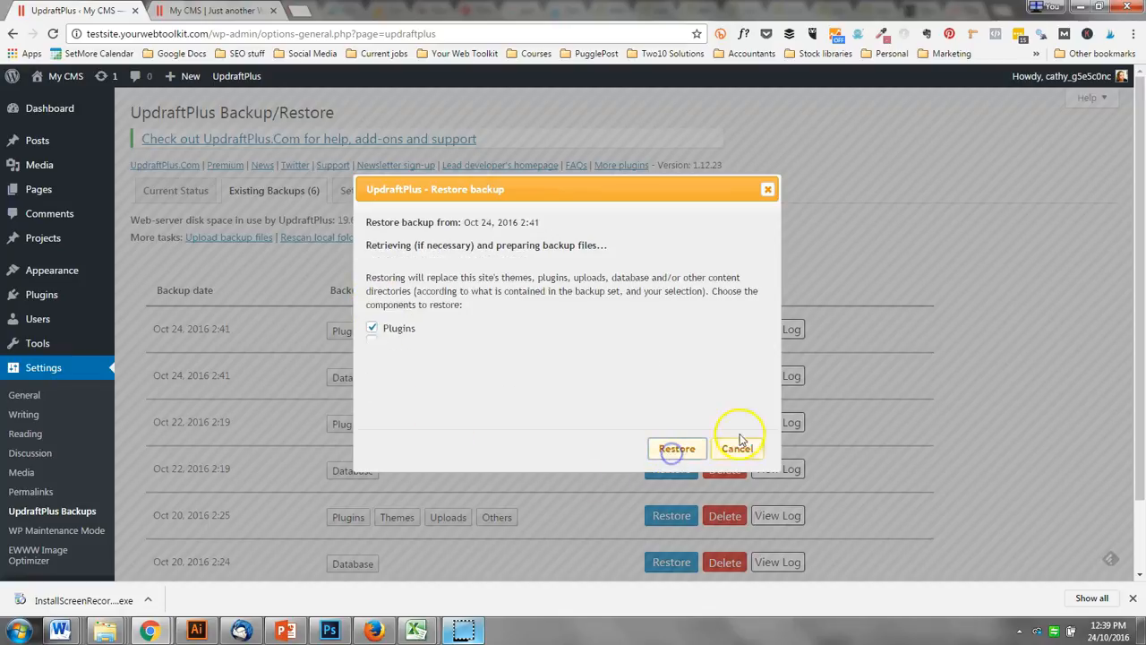
{"action": "left_click", "coordinate": [676, 448]}
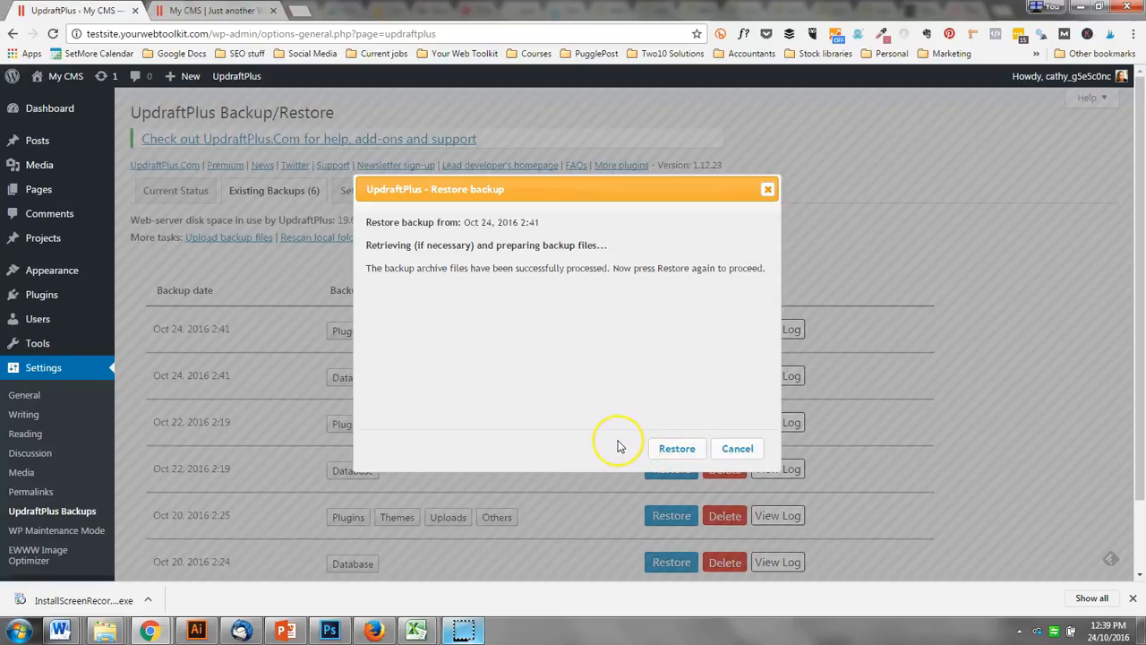
{"action": "mouse_move", "coordinate": [677, 449]}
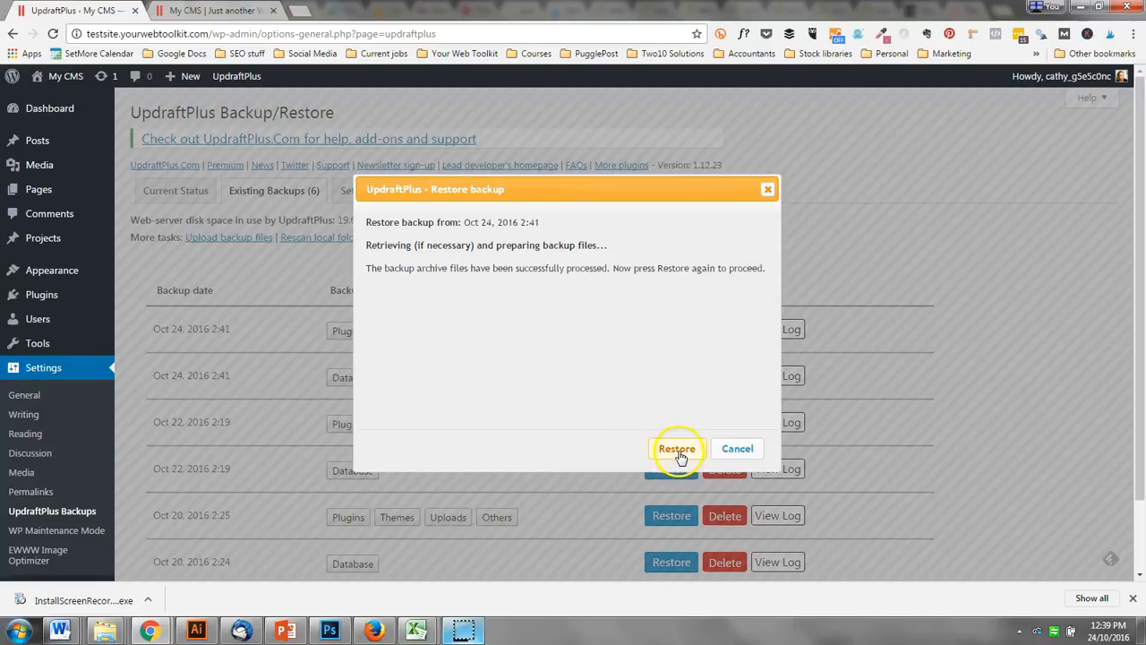
{"action": "left_click", "coordinate": [677, 449]}
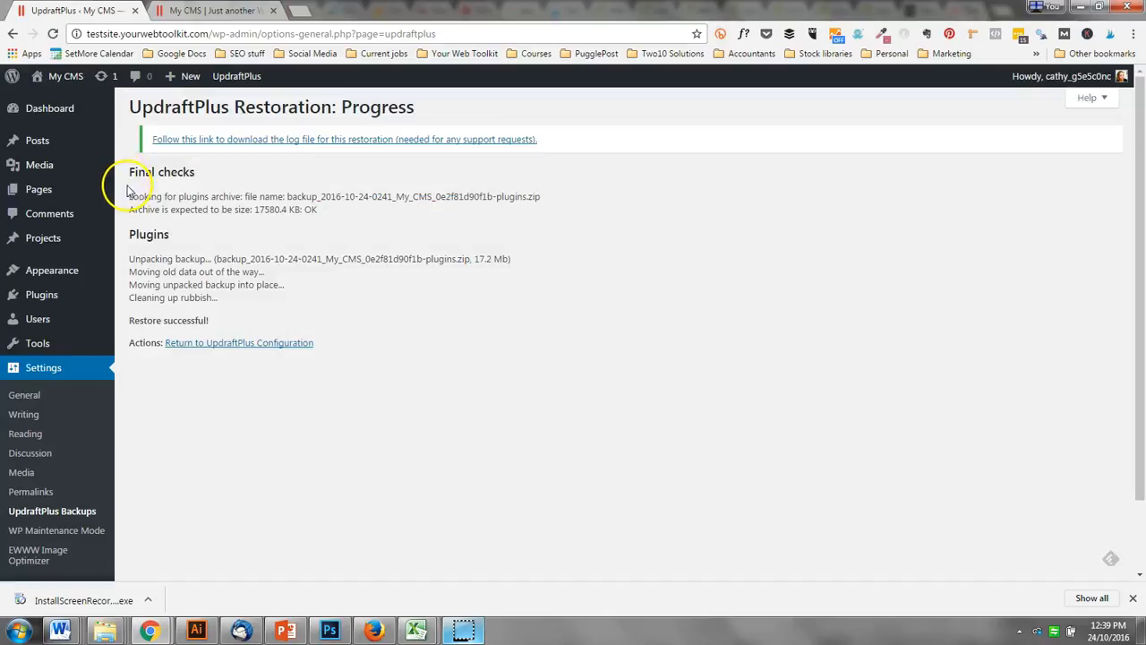
{"action": "mouse_move", "coordinate": [127, 182]}
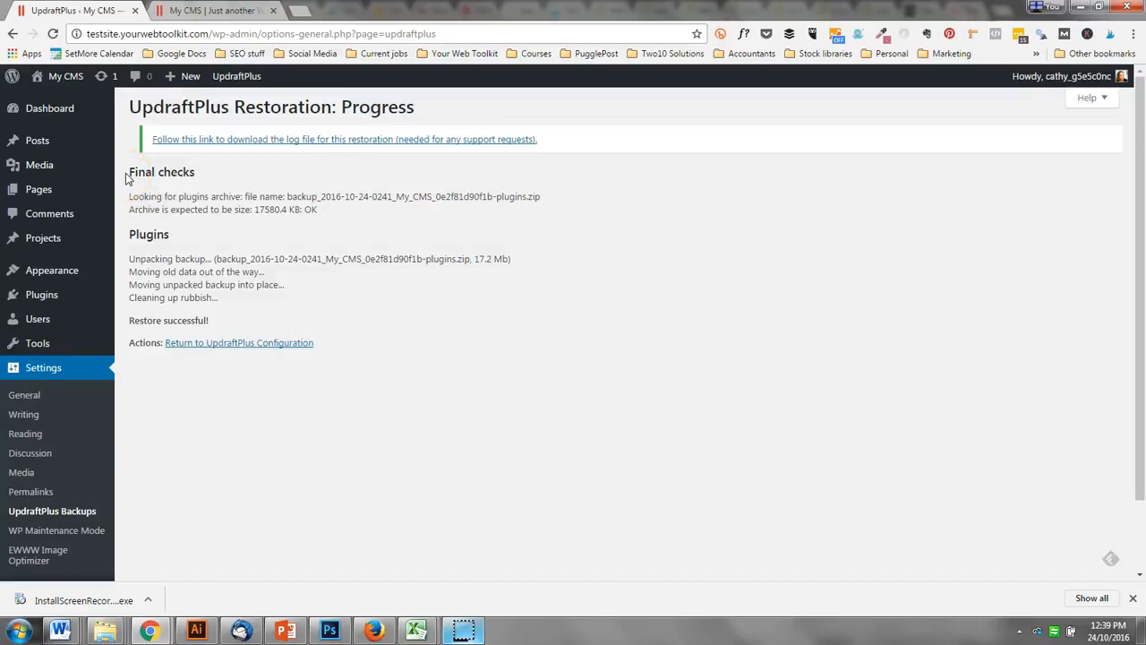
Highlight part of the Restoration: Progress log reporting the plugins restore as successful
{"action": "left_click_drag", "start_coordinate": [128, 171], "coordinate": [235, 297]}
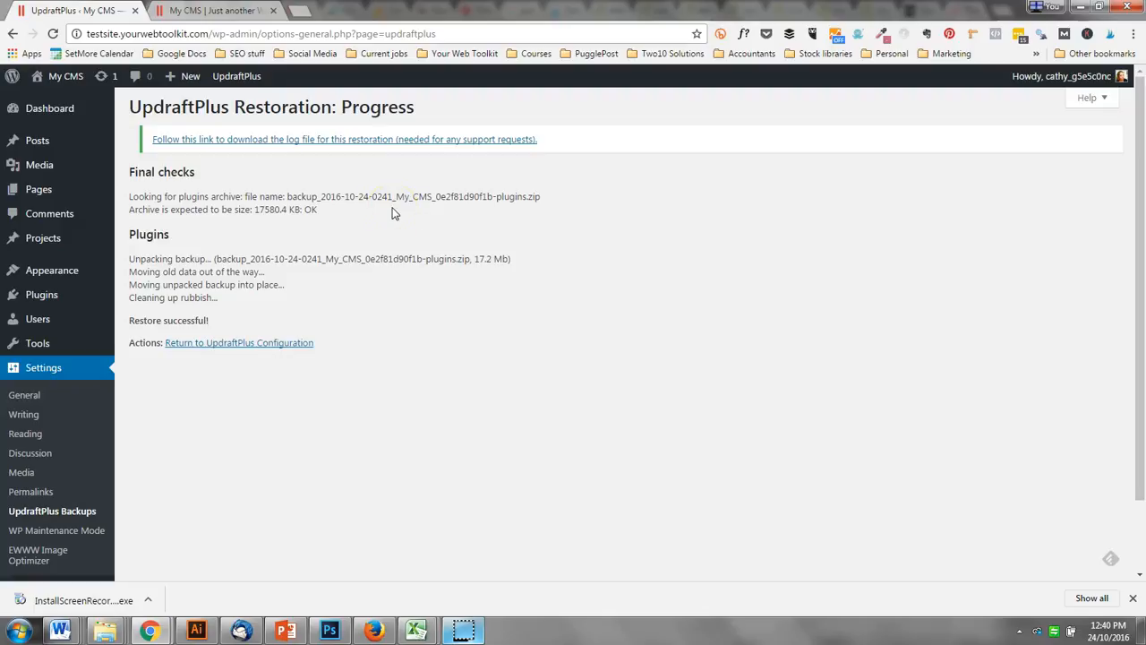
{"action": "mouse_move", "coordinate": [41, 294]}
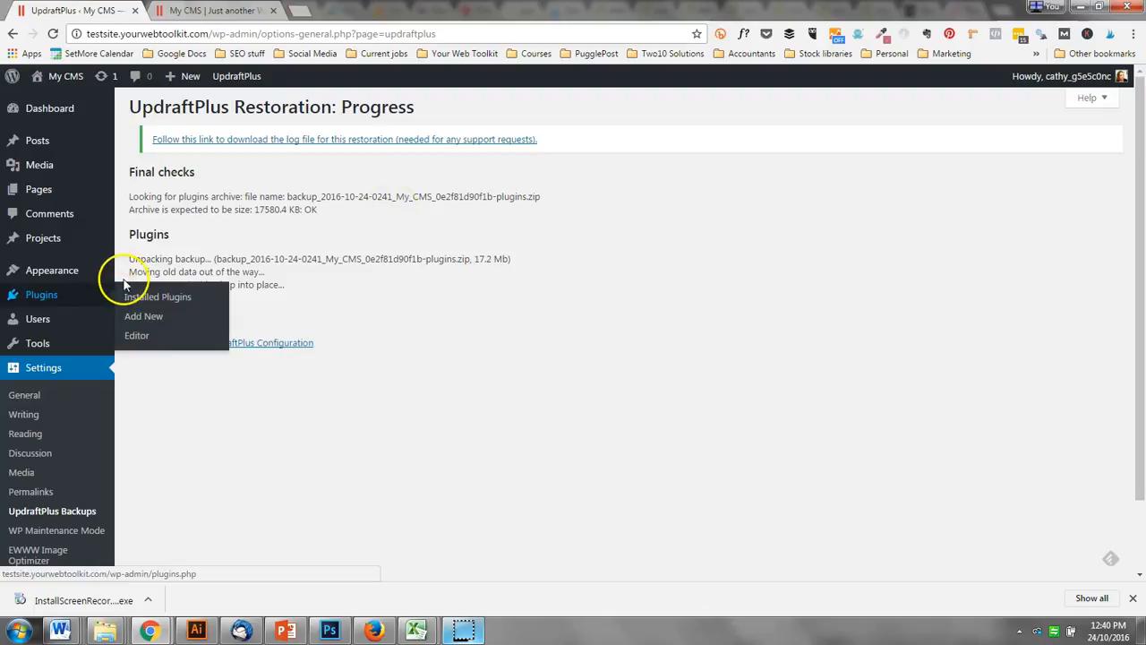
{"action": "mouse_move", "coordinate": [154, 297]}
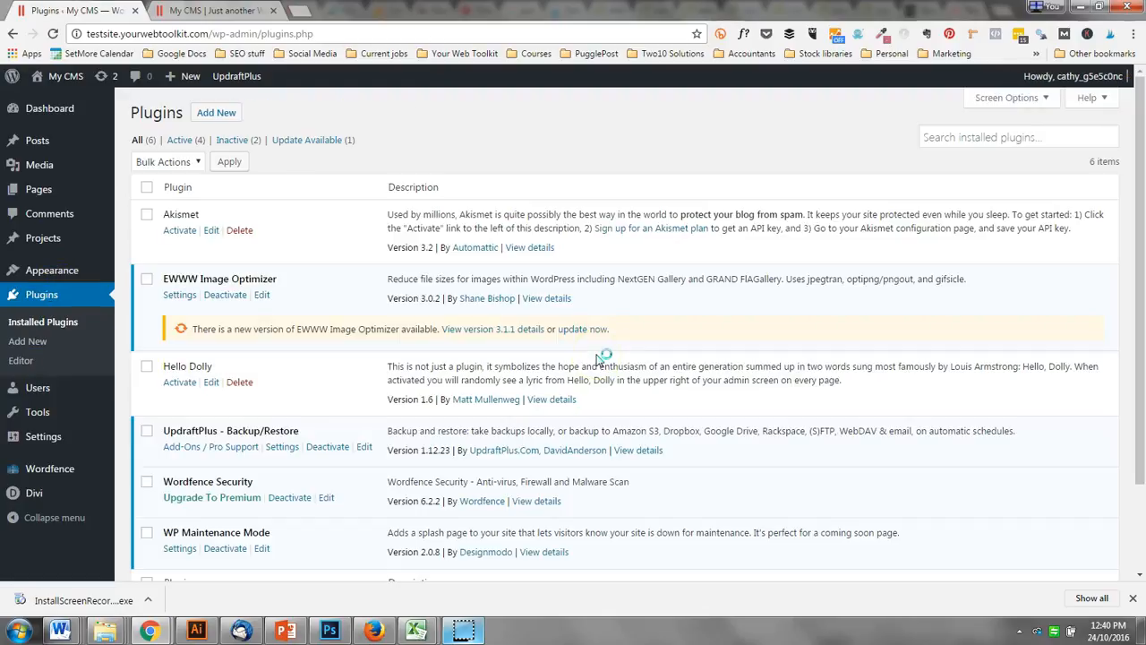
{"action": "double_click", "coordinate": [413, 298]}
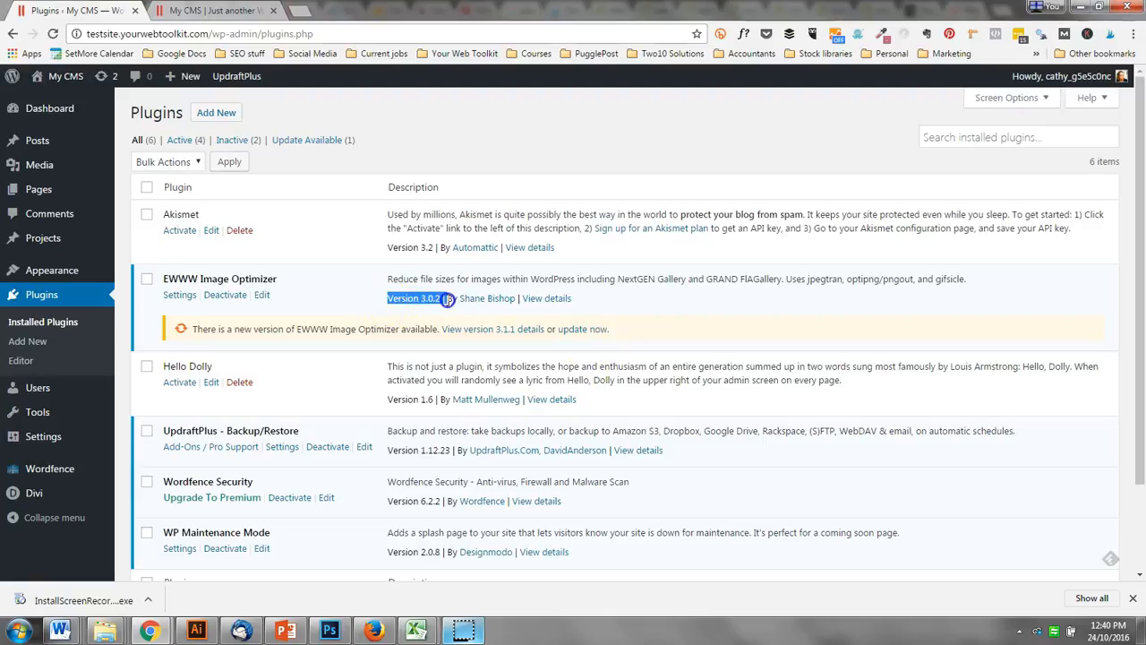
{"action": "mouse_move", "coordinate": [567, 336]}
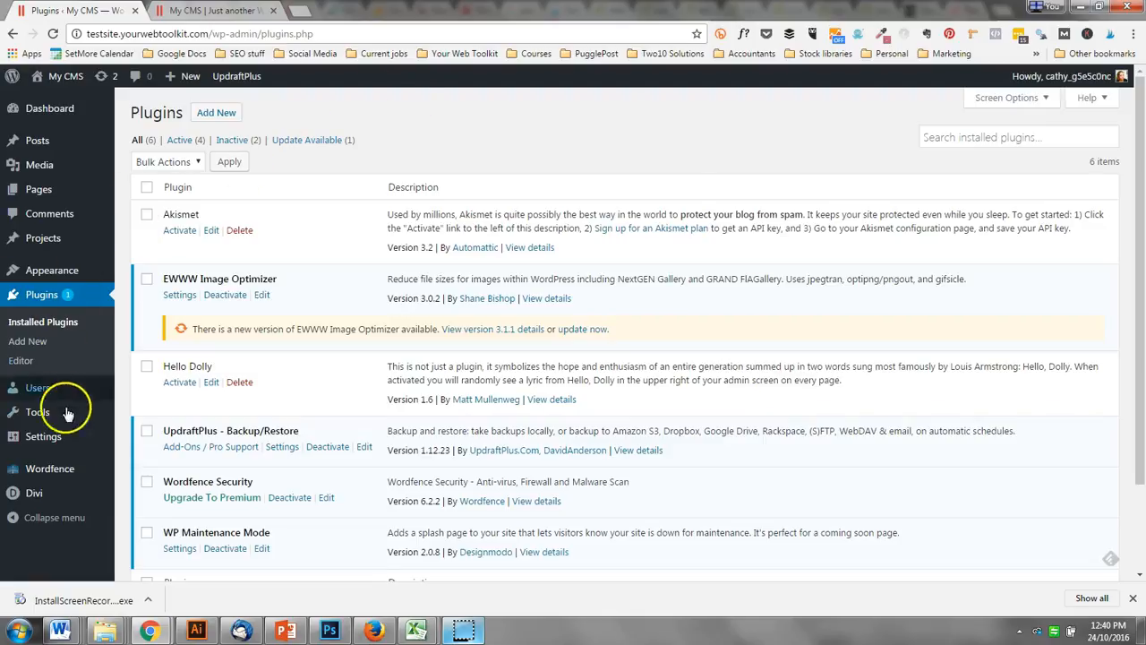
From Existing Backups, start restoring the Oct 24, 2016 2:41 backup again
{"action": "left_click", "coordinate": [37, 436]}
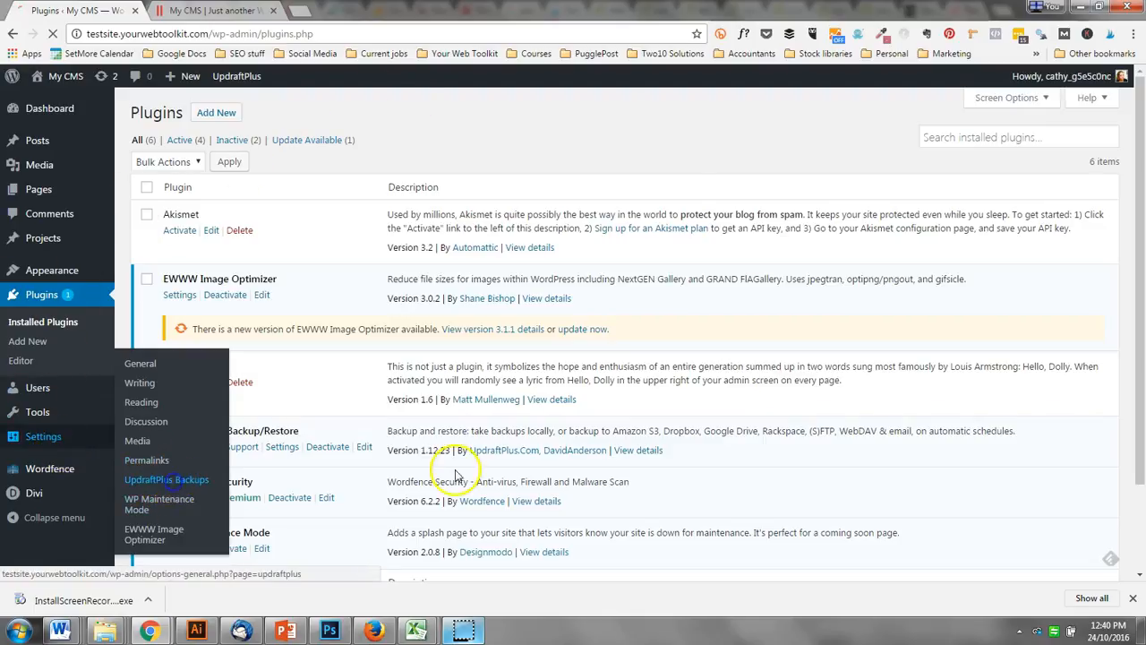
{"action": "left_click", "coordinate": [165, 479]}
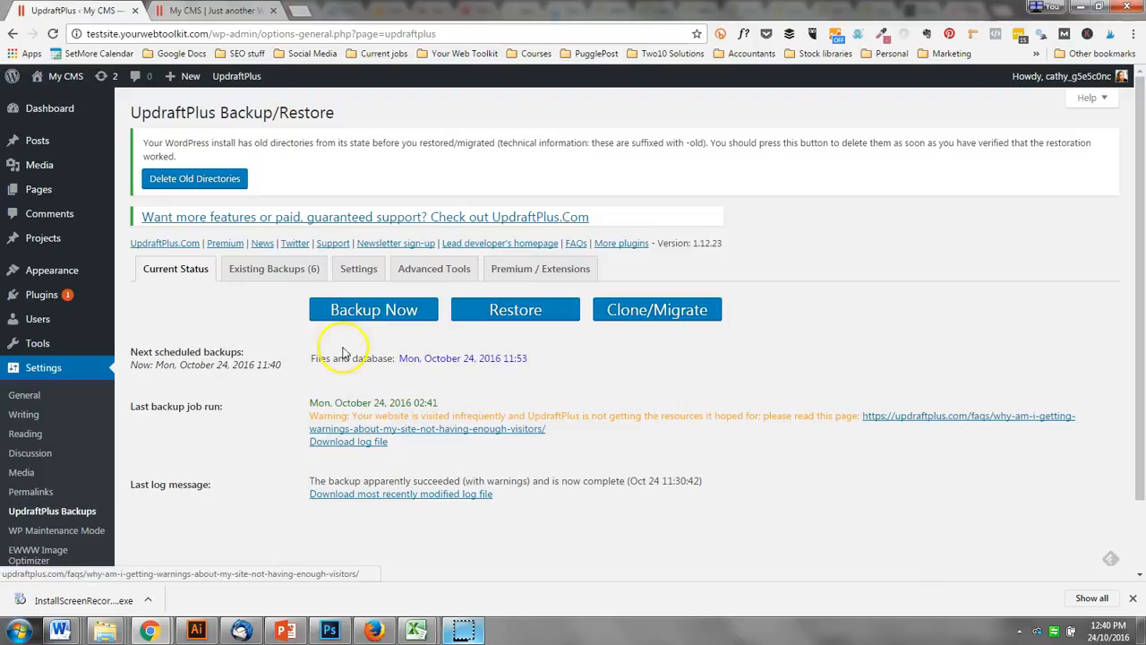
{"action": "left_click", "coordinate": [273, 268]}
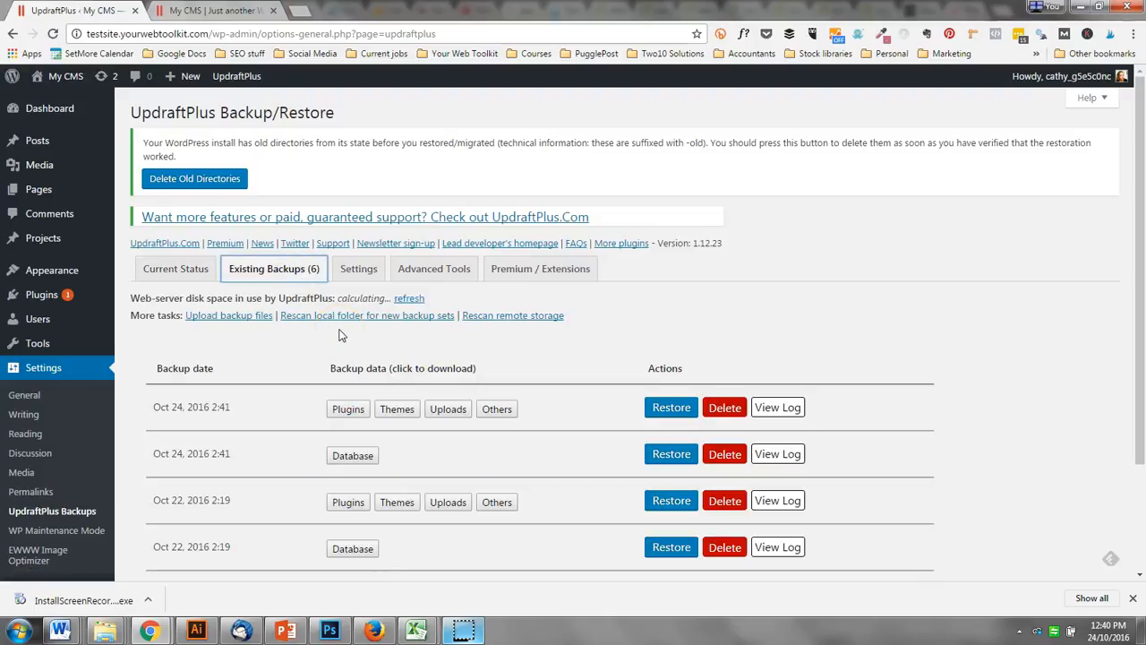
{"action": "left_click", "coordinate": [671, 407]}
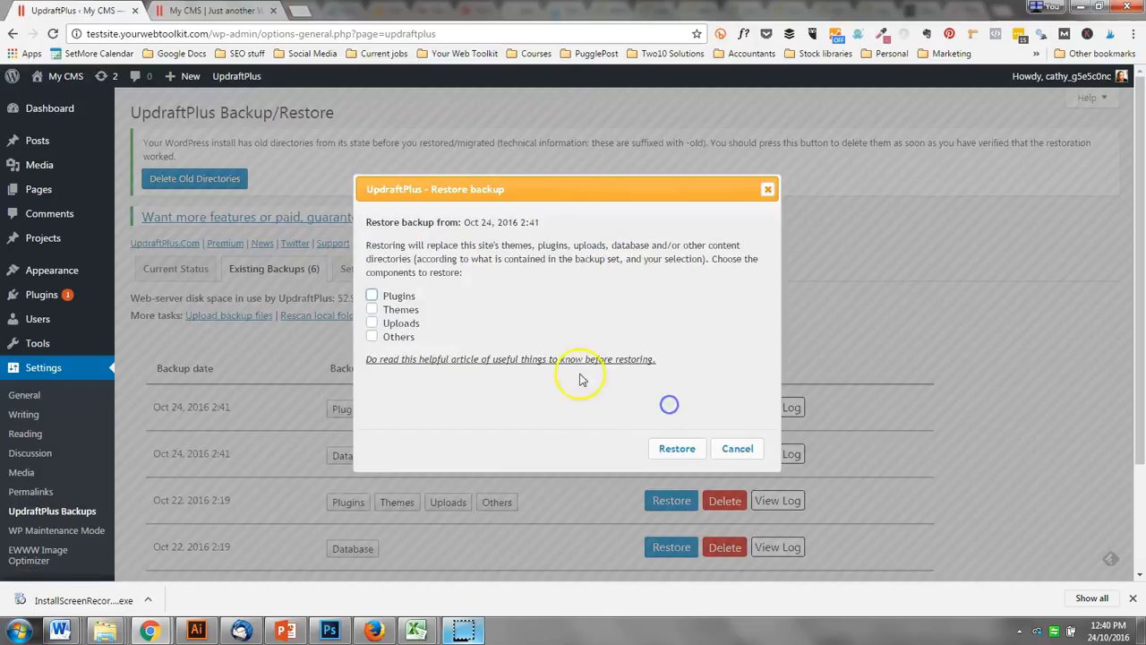
{"action": "mouse_move", "coordinate": [722, 369]}
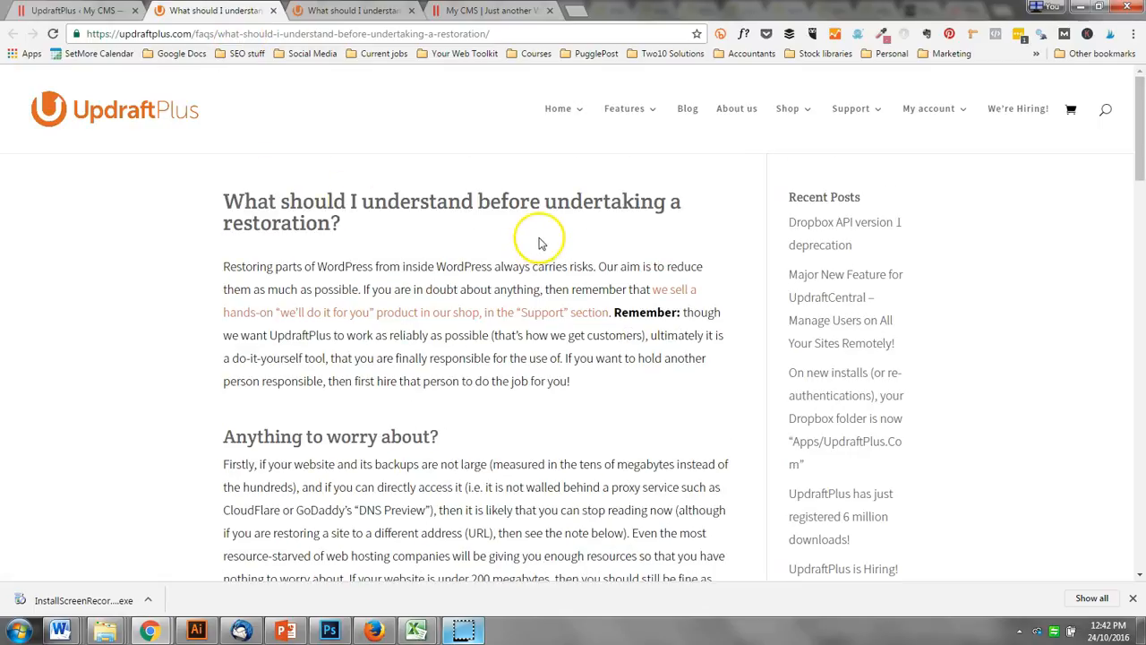
{"action": "triple_click", "coordinate": [448, 212]}
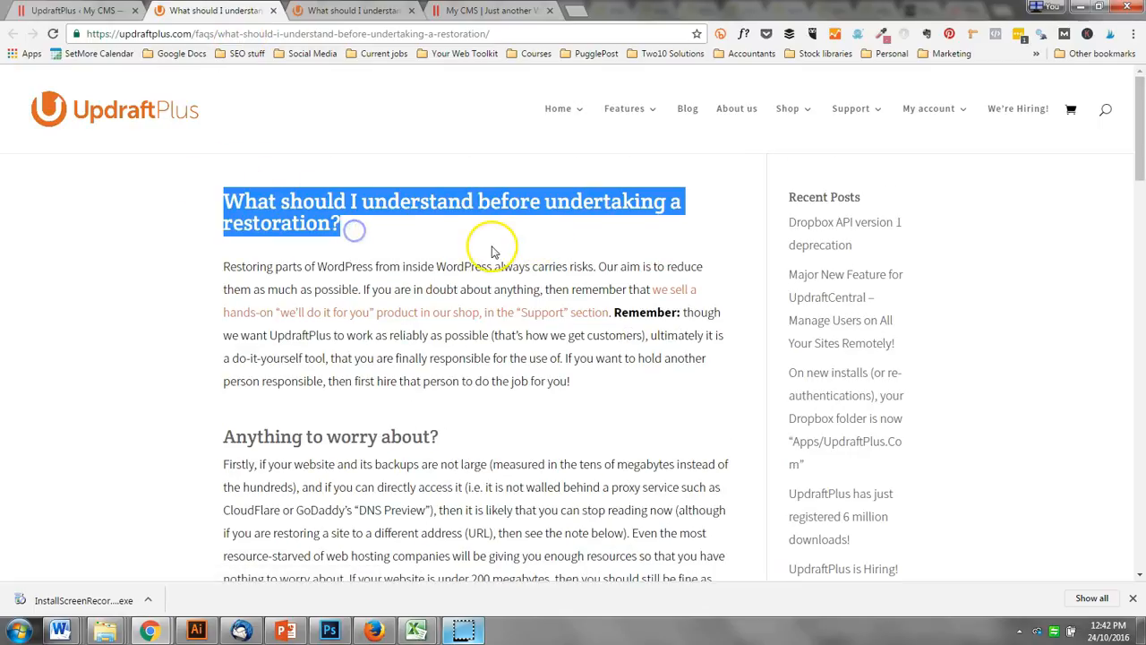
{"action": "left_click", "coordinate": [495, 248]}
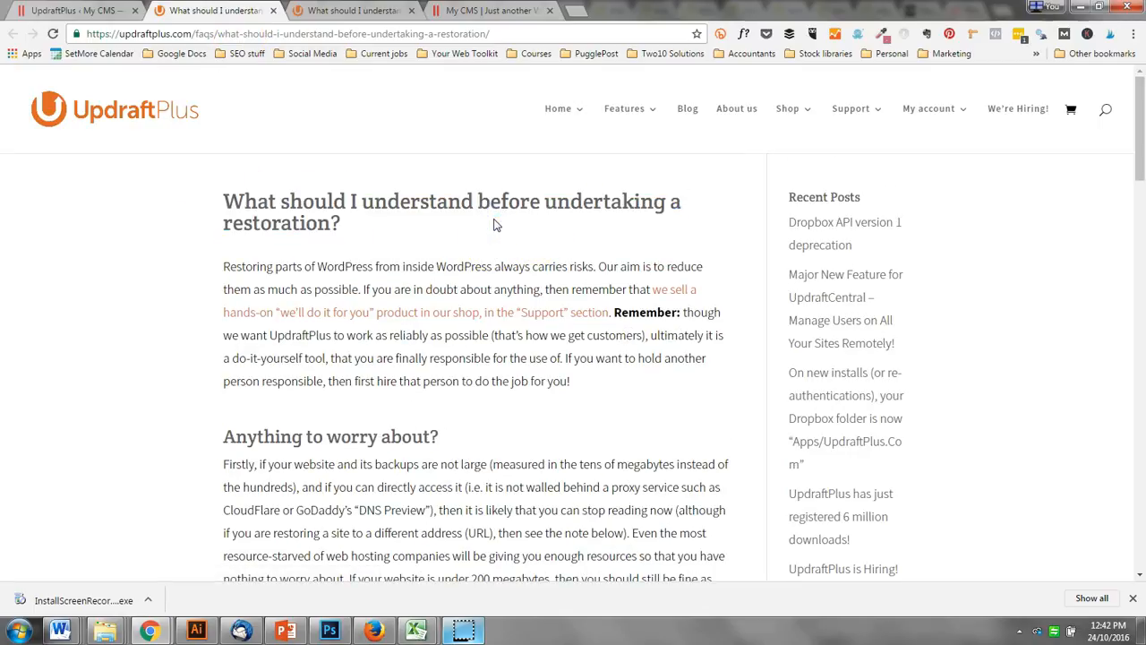
{"action": "scroll", "scroll_direction": "down", "scroll_amount": 3}
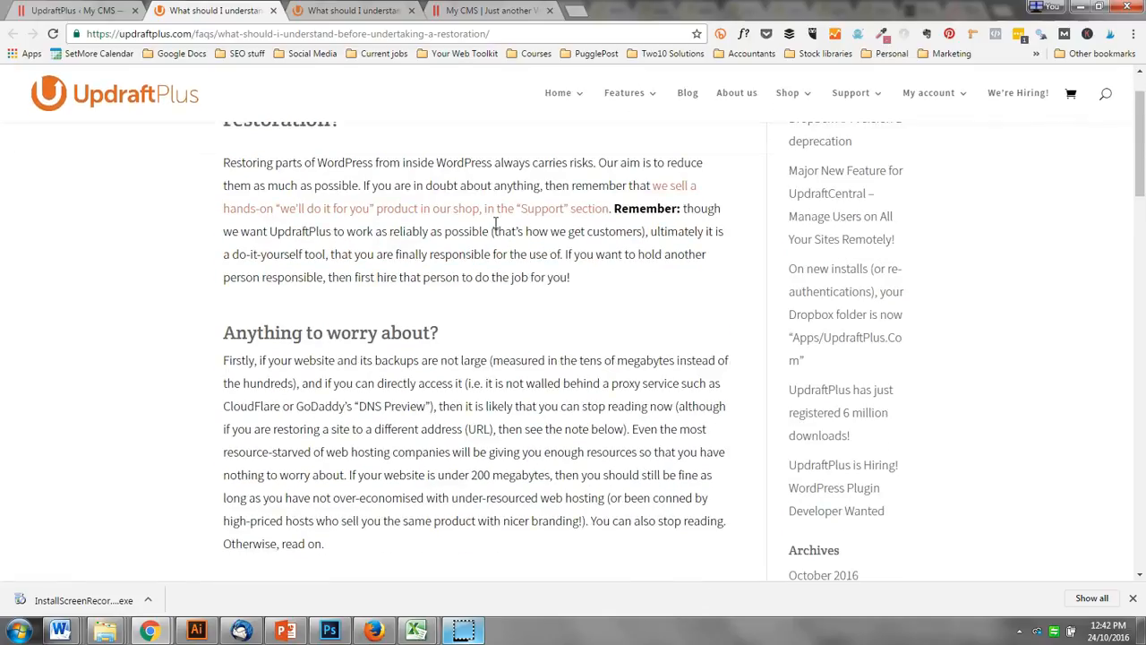
{"action": "scroll", "scroll_direction": "down", "scroll_amount": 3}
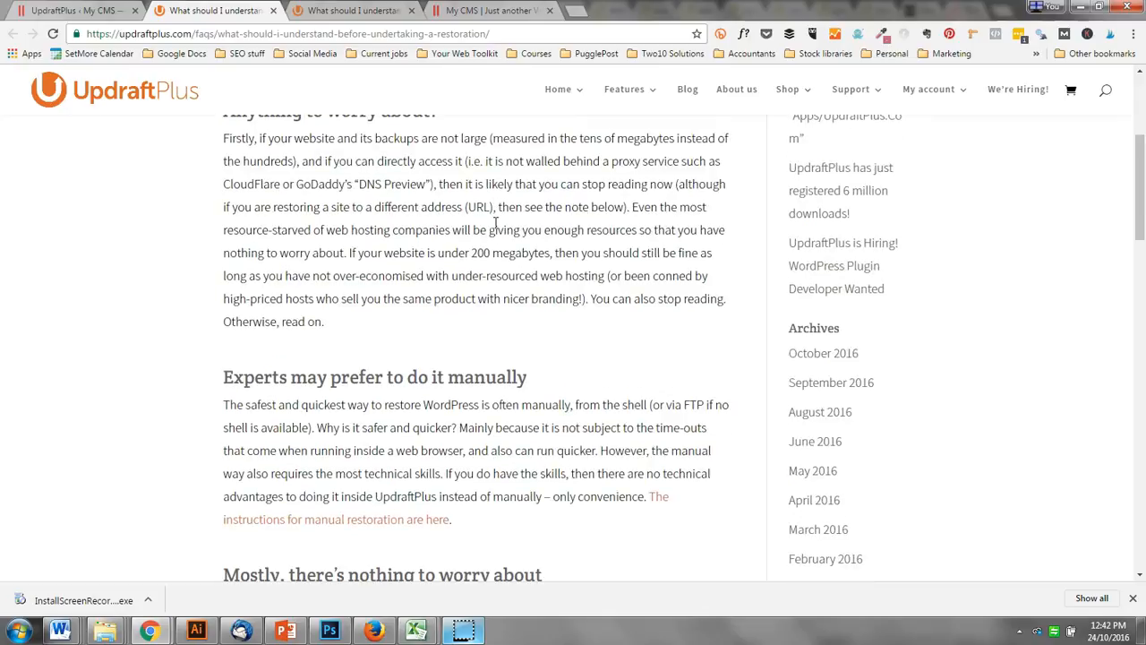
{"action": "scroll", "scroll_direction": "down", "scroll_amount": 3}
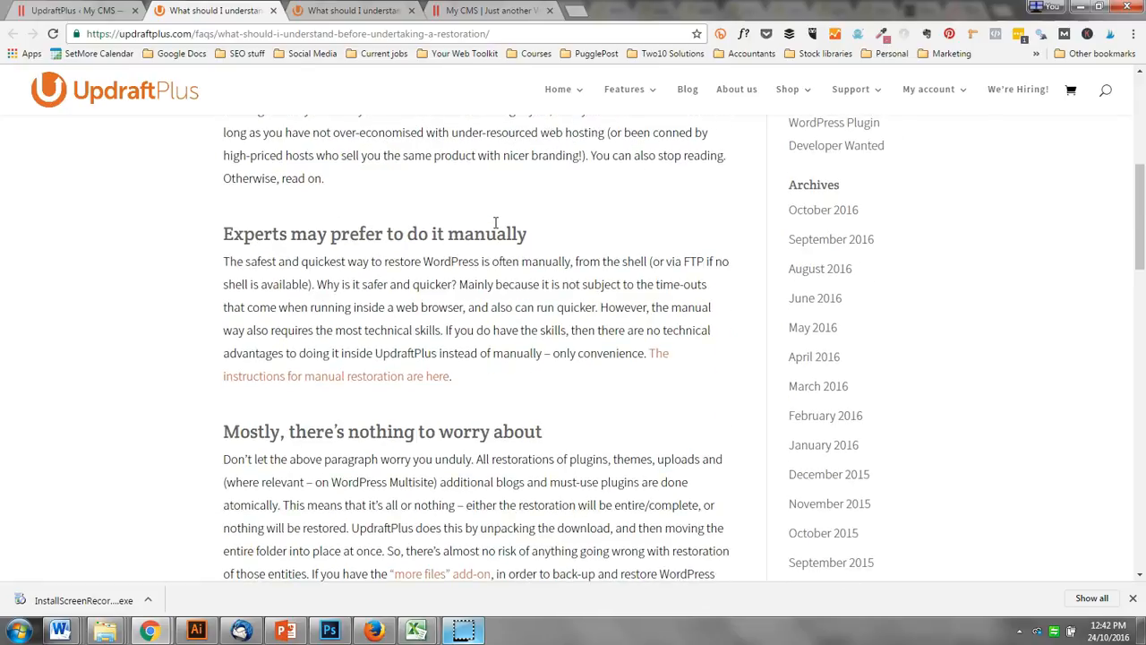
{"action": "mouse_move", "coordinate": [550, 261]}
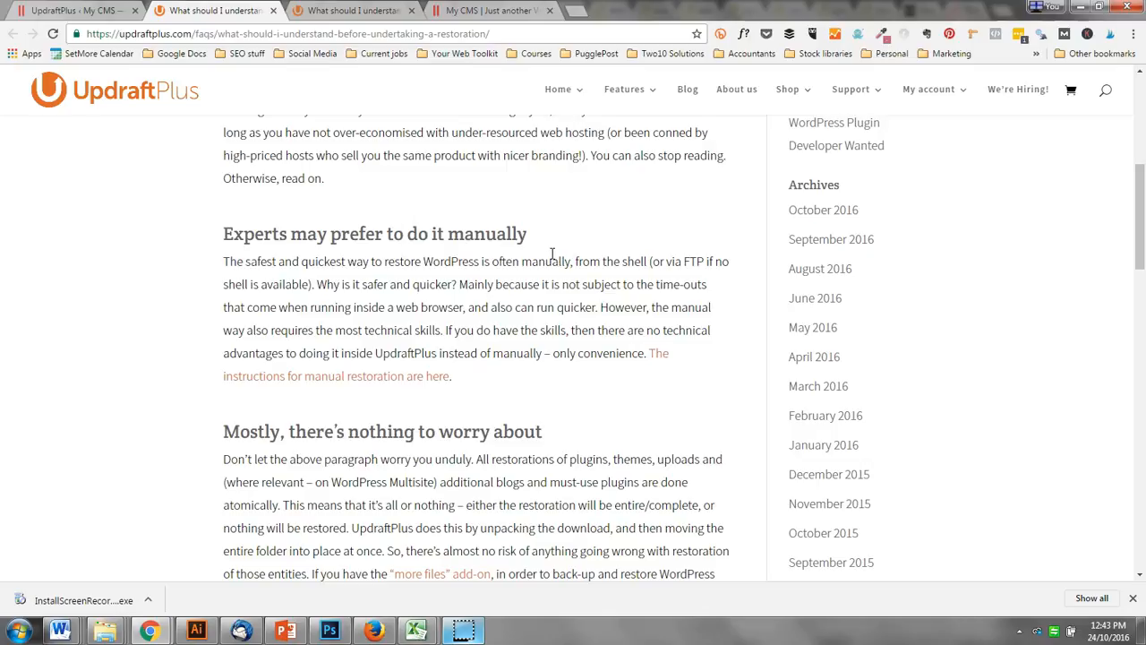
{"action": "scroll", "scroll_direction": "down", "scroll_amount": 3}
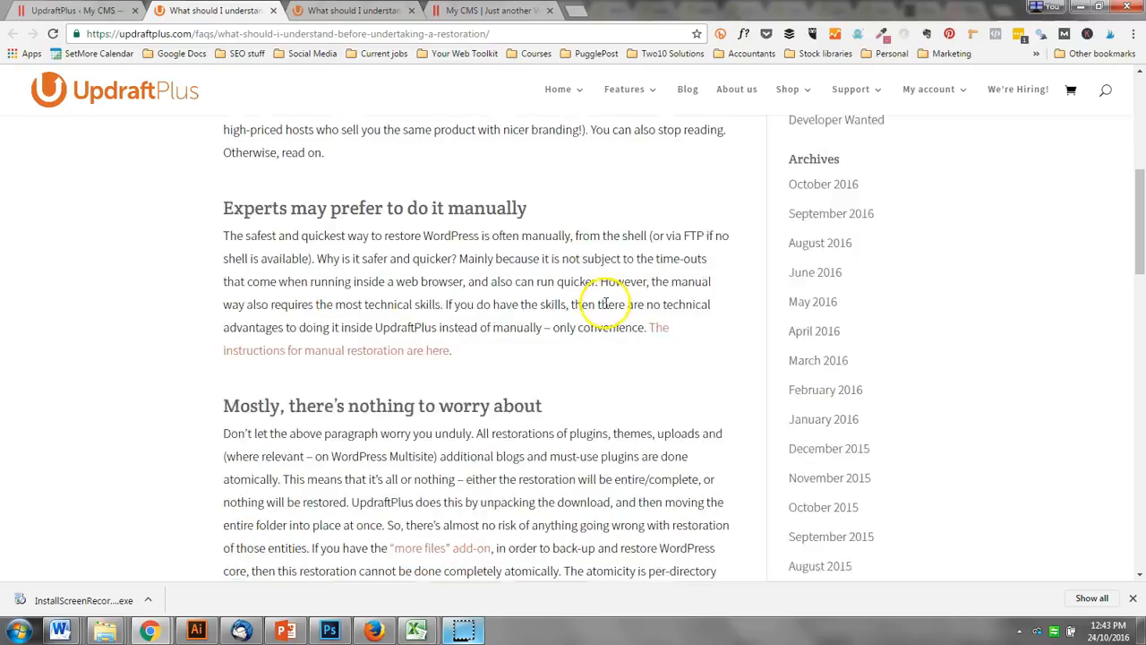
{"action": "scroll", "scroll_direction": "down", "scroll_amount": 3}
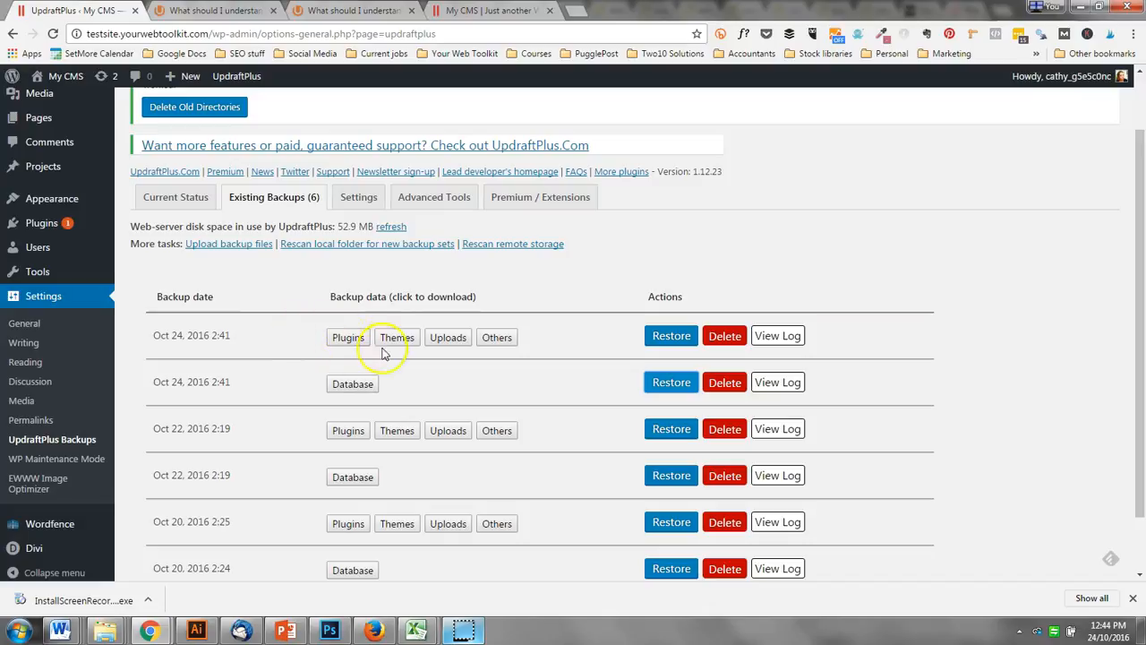
{"action": "mouse_move", "coordinate": [498, 414]}
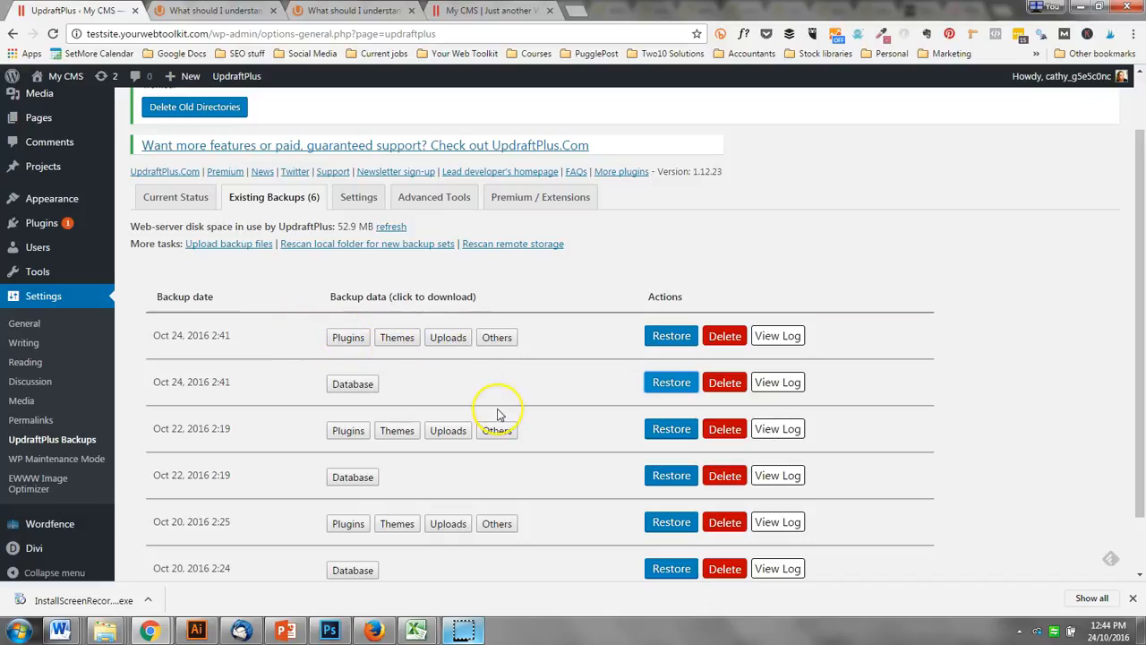
{"action": "mouse_move", "coordinate": [500, 414]}
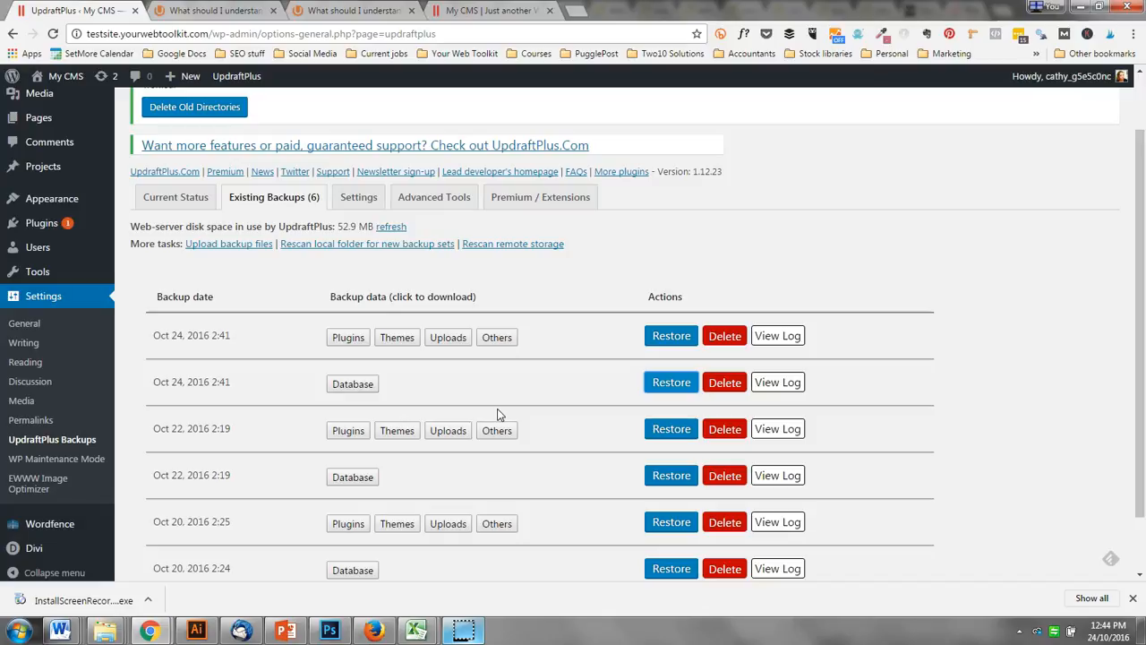
{"action": "left_click", "coordinate": [348, 337]}
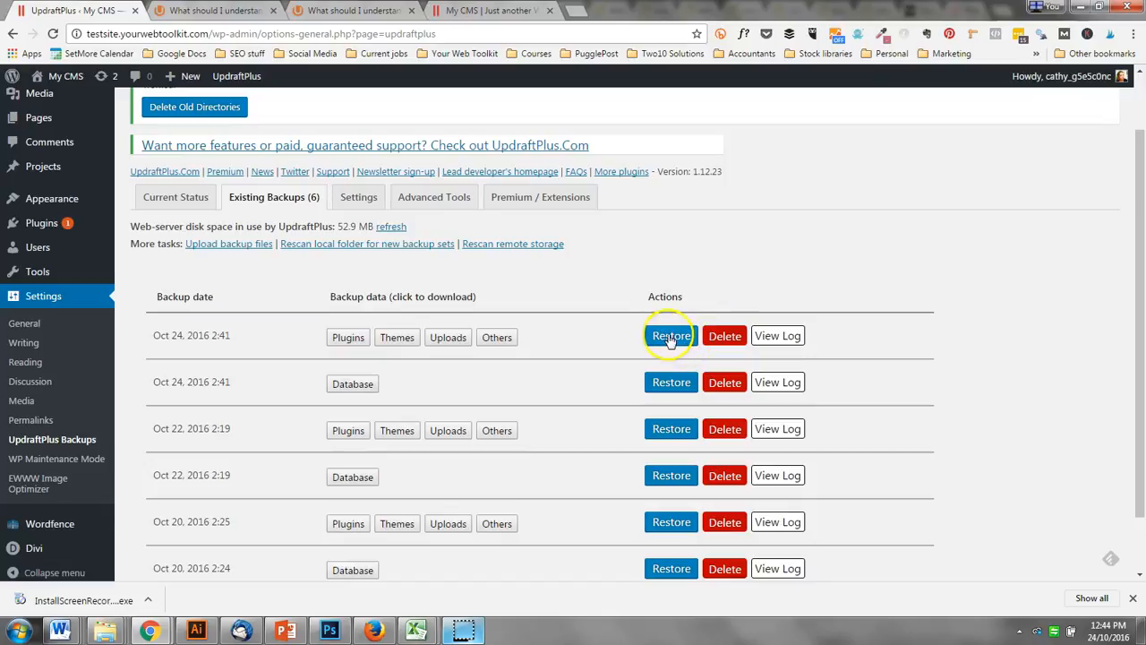
{"action": "left_click", "coordinate": [671, 335]}
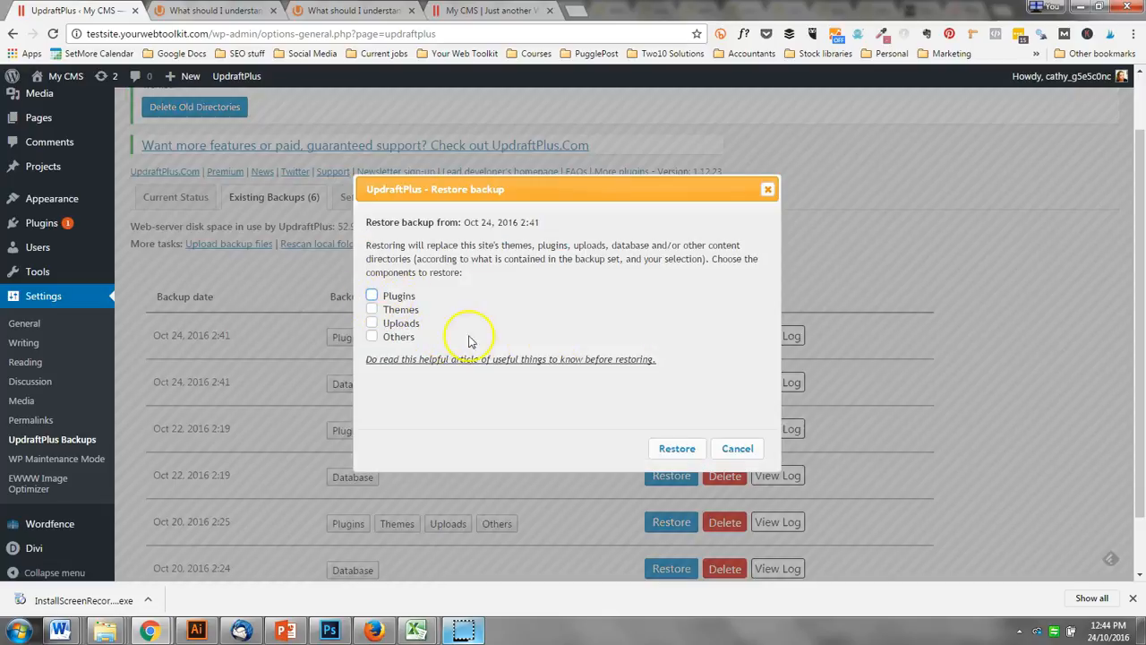
{"action": "left_click", "coordinate": [736, 447]}
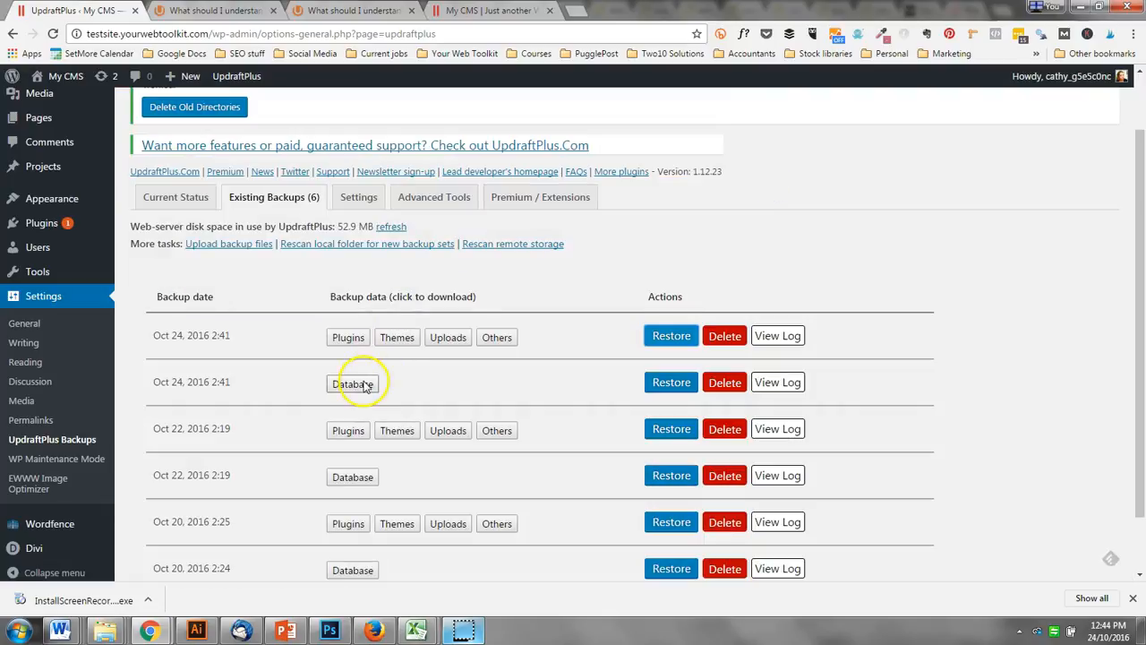
{"action": "mouse_move", "coordinate": [537, 419]}
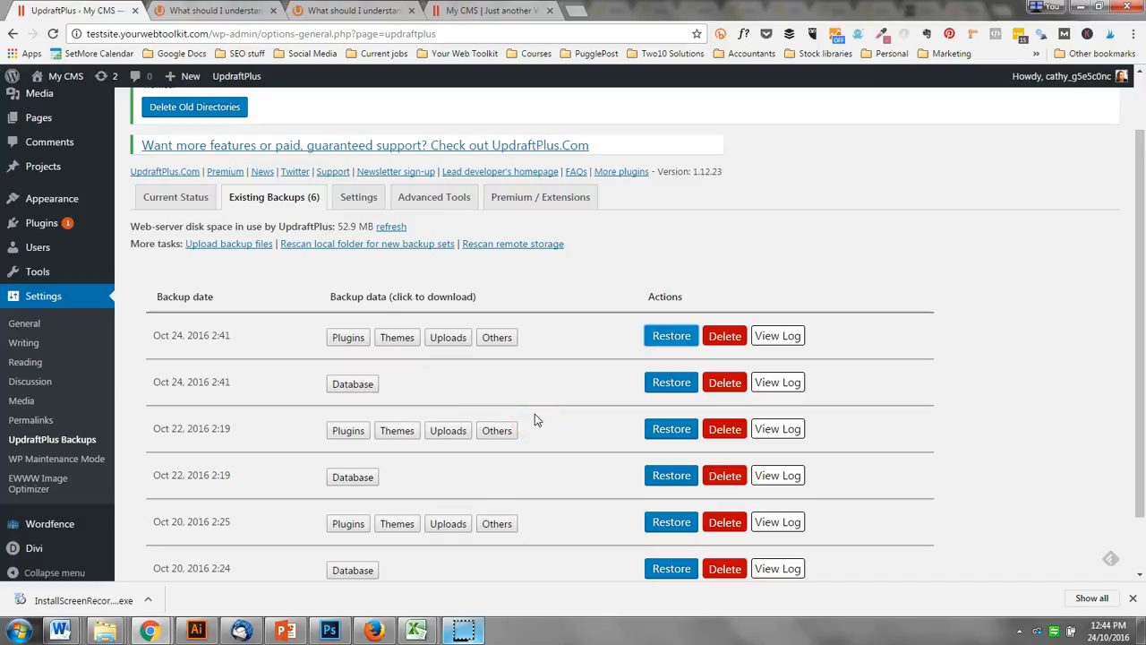